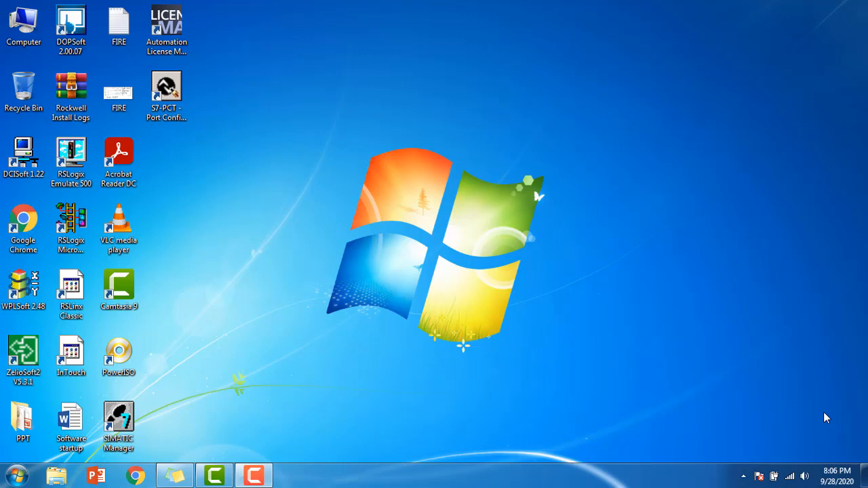
- Launch InTouch and create a new application in the 'HIST LOG' directory
click(71, 353)
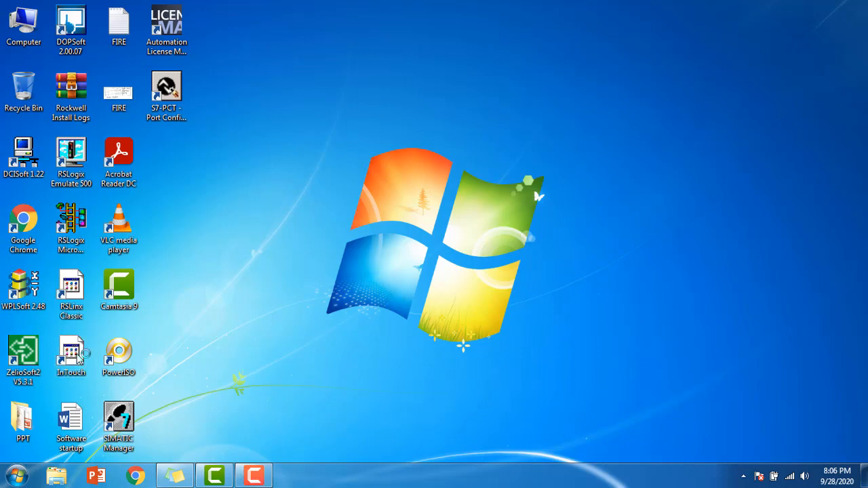
double_click(70, 351)
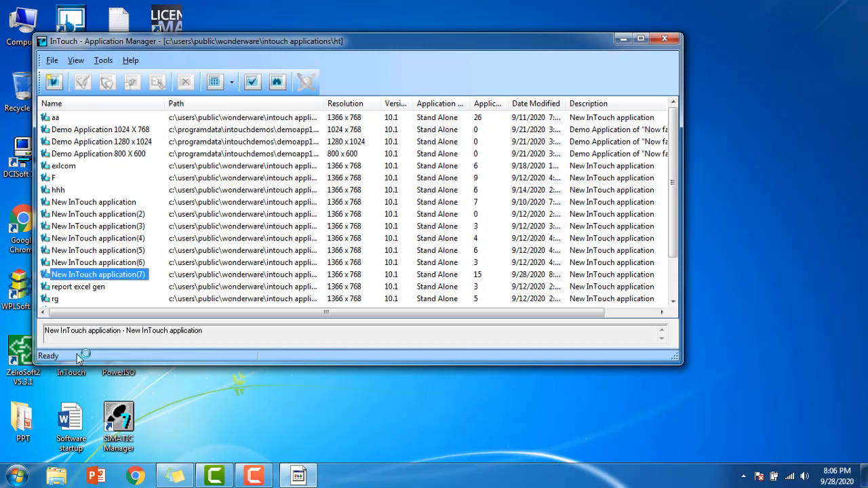
mouse_move(56, 83)
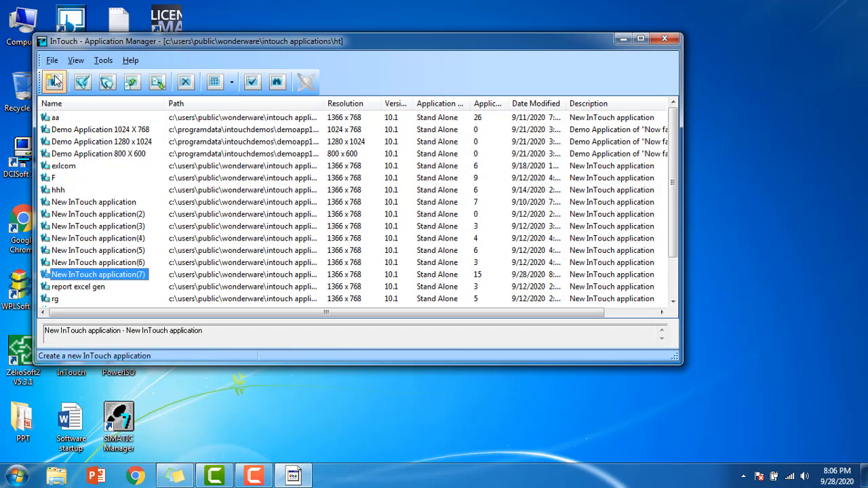
click(56, 83)
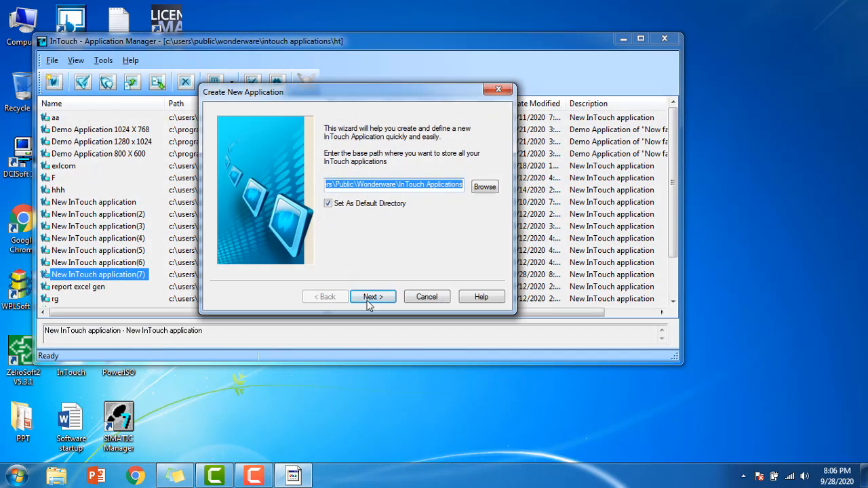
click(372, 297)
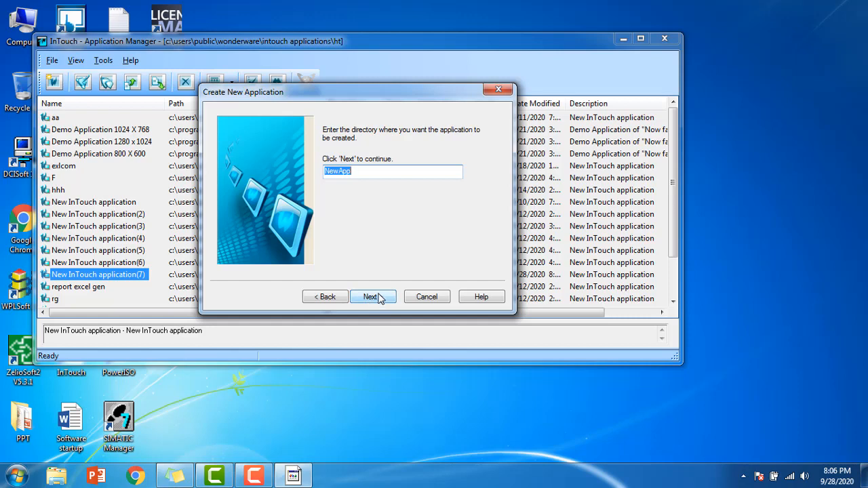
text(HIST LO)
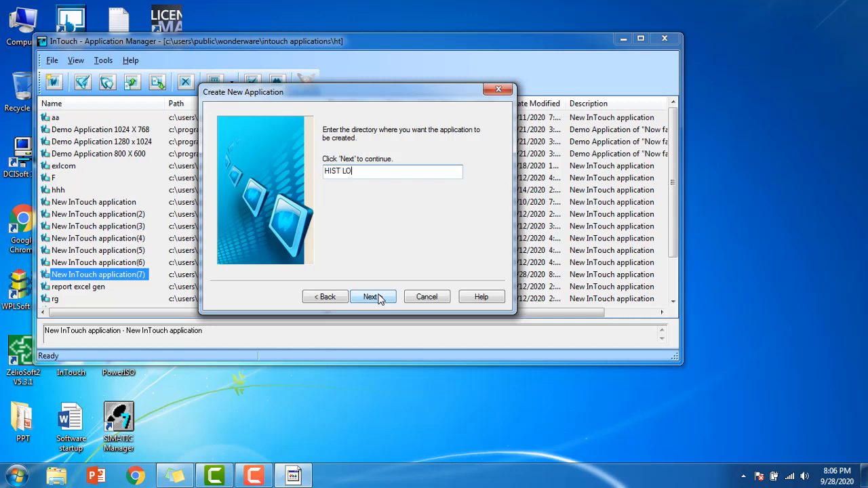
text(G)
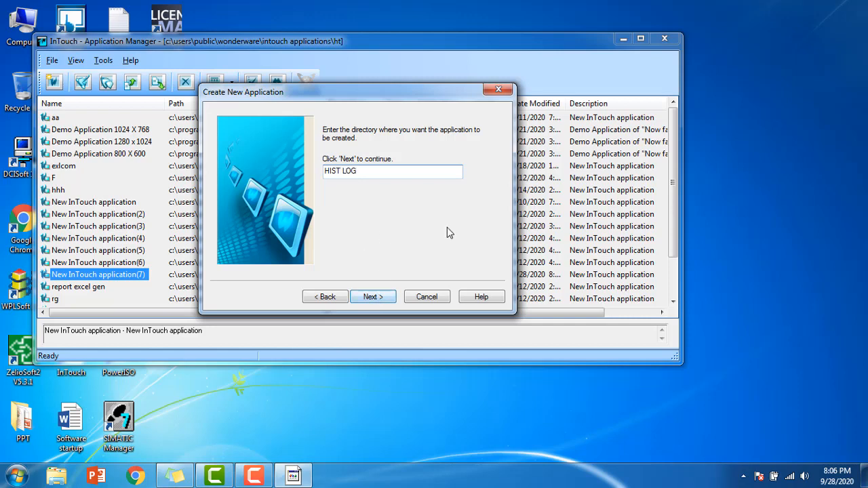
click(372, 297)
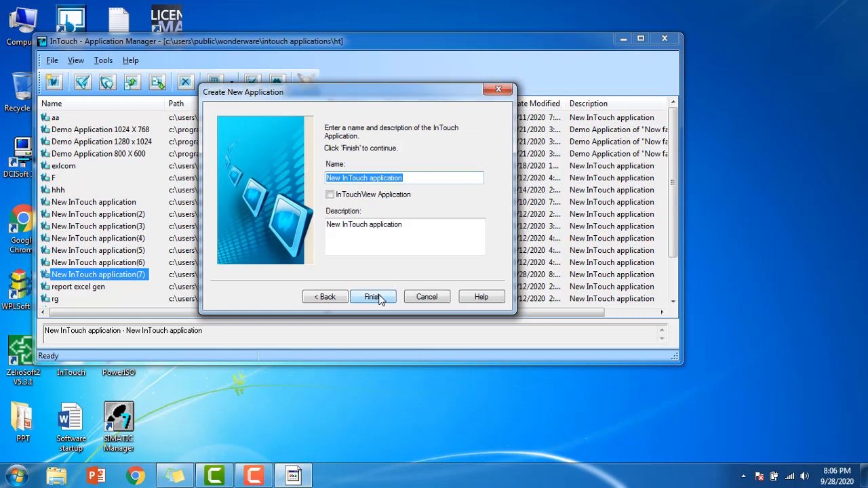
click(373, 296)
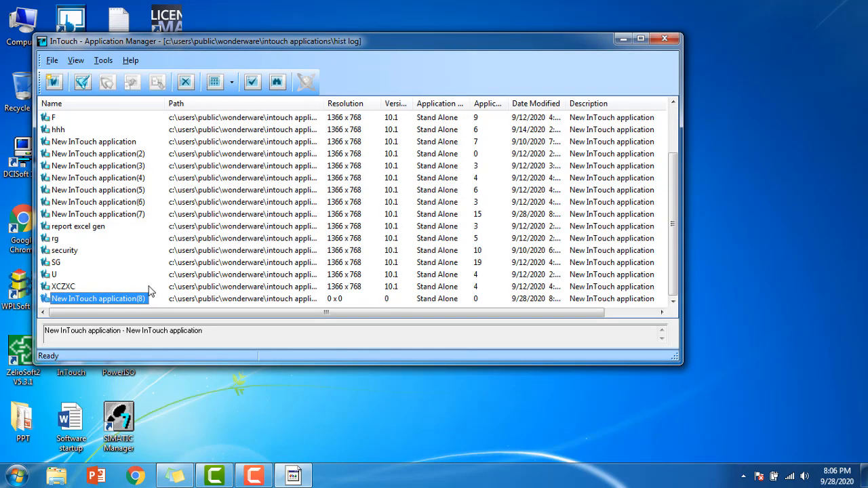
mouse_move(93, 304)
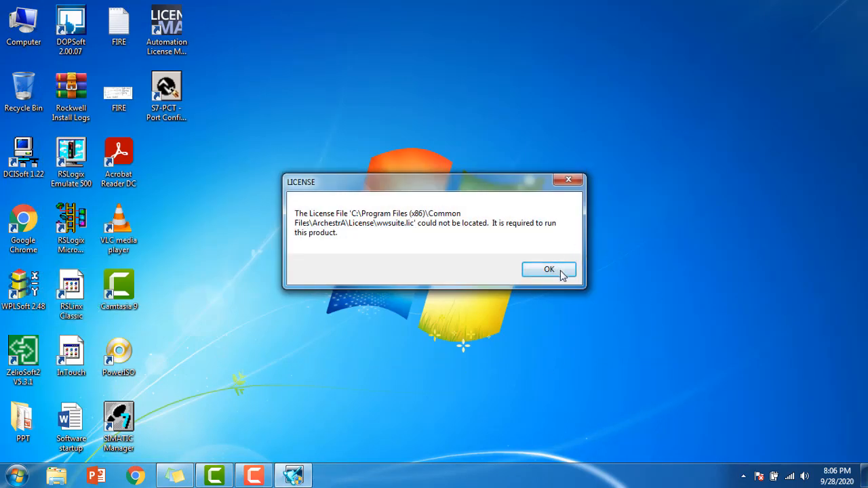
- Dismiss the license warning and create a new blank window named 'A'
click(549, 270)
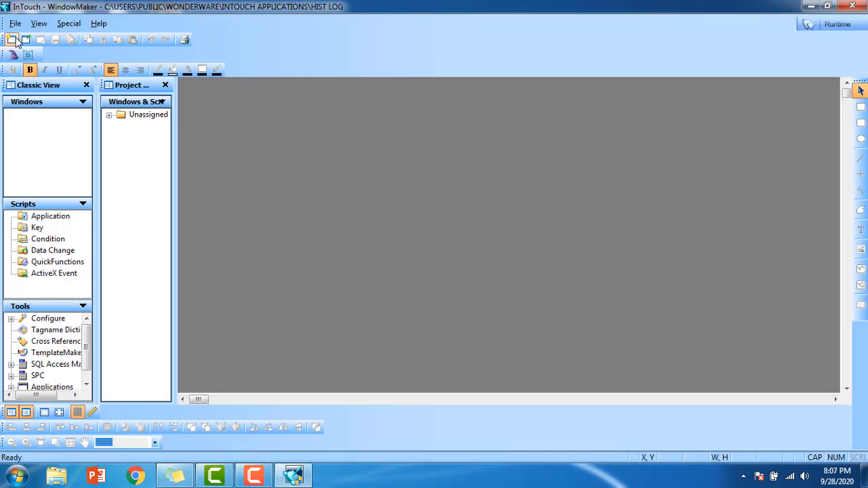
click(15, 36)
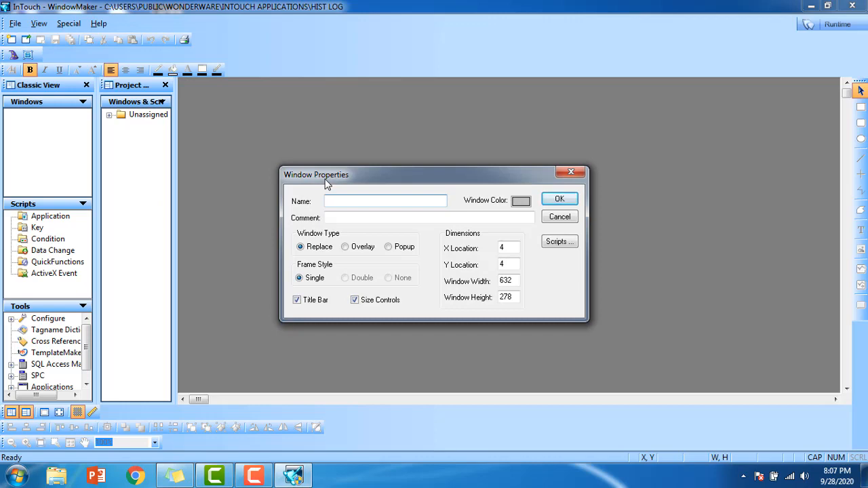
text(A)
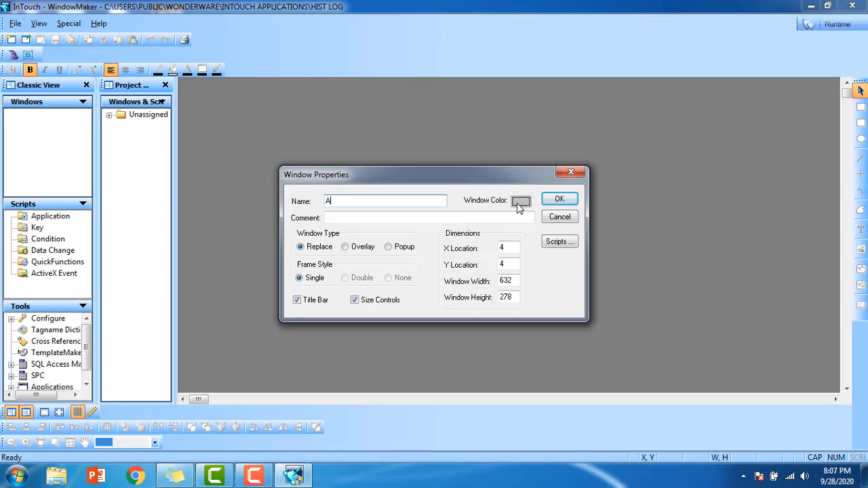
click(559, 198)
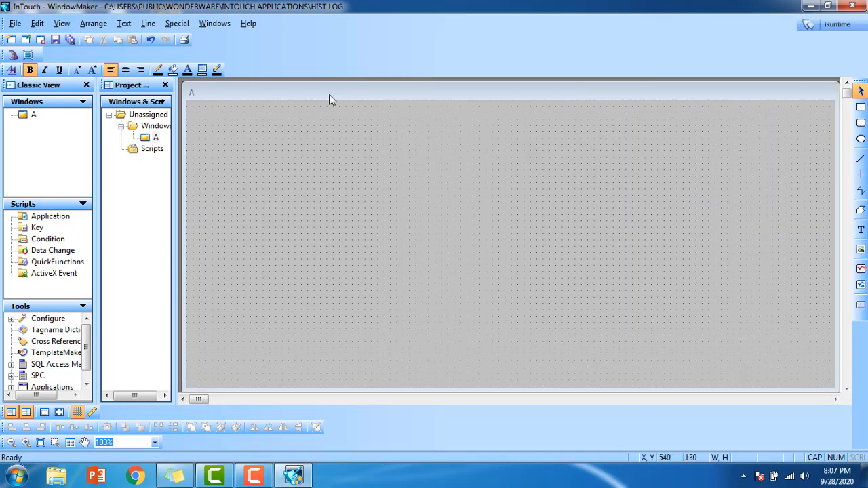
mouse_move(454, 206)
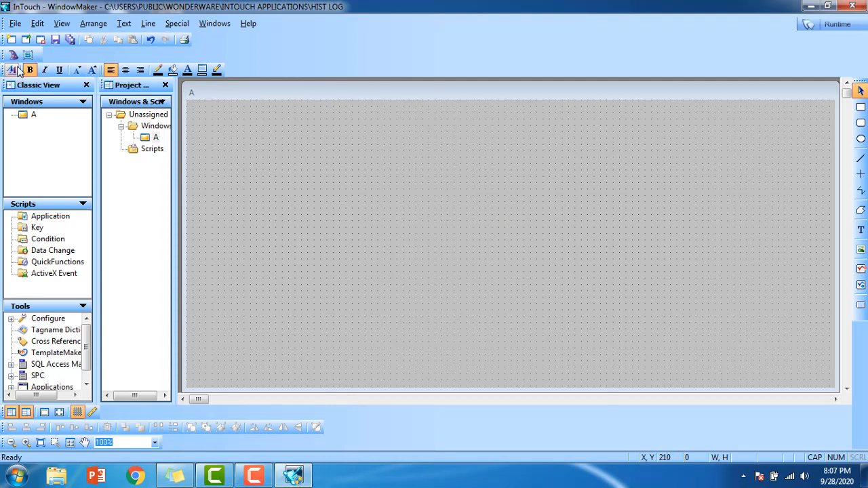
mouse_move(11, 57)
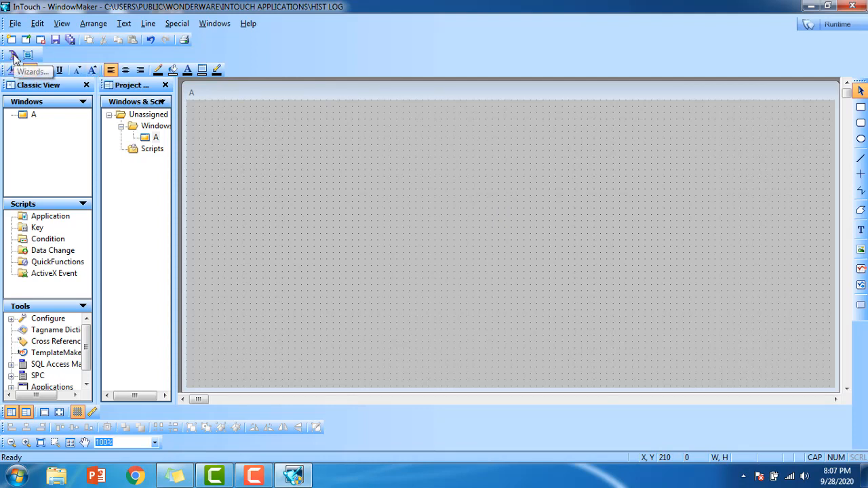
- Place a vertical 0–100 slider from the Sliders wizards onto window A
click(10, 55)
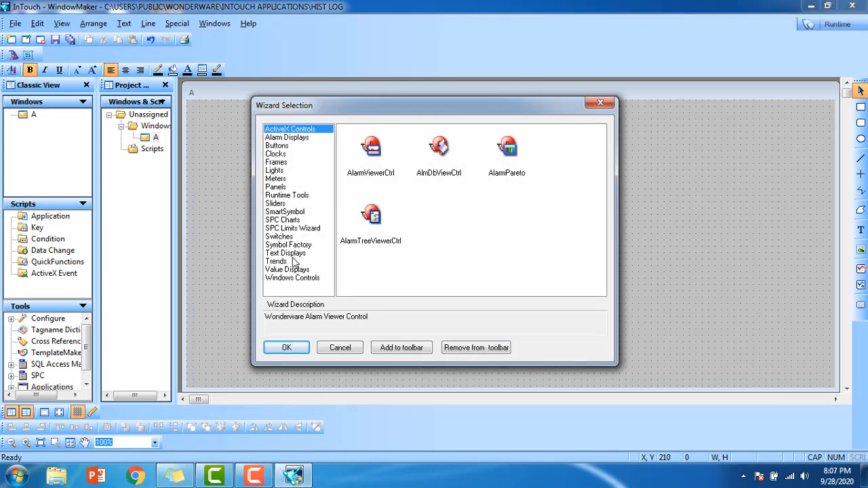
mouse_move(290, 244)
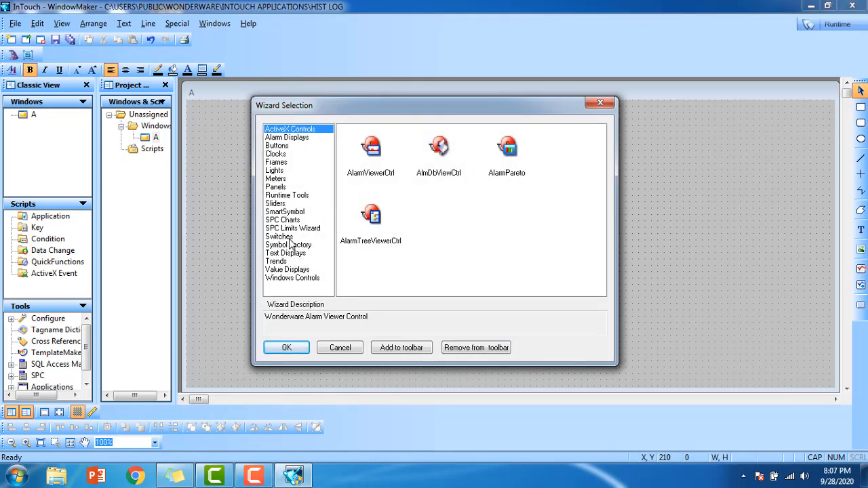
click(279, 236)
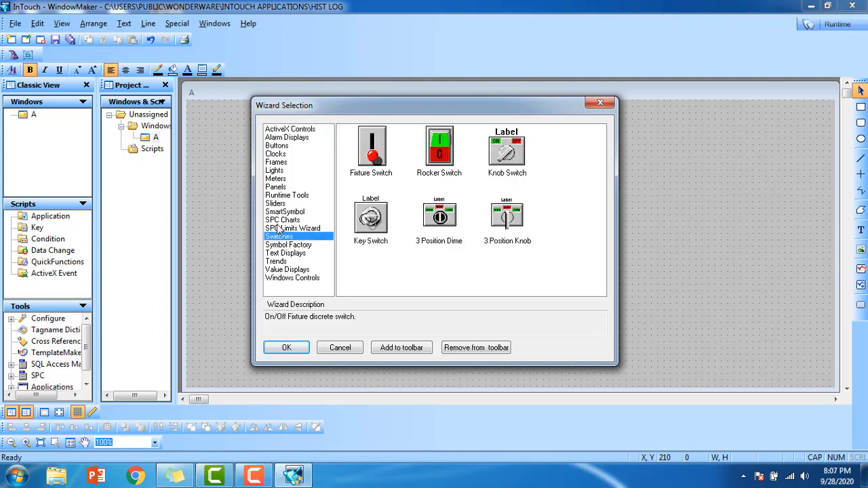
click(276, 203)
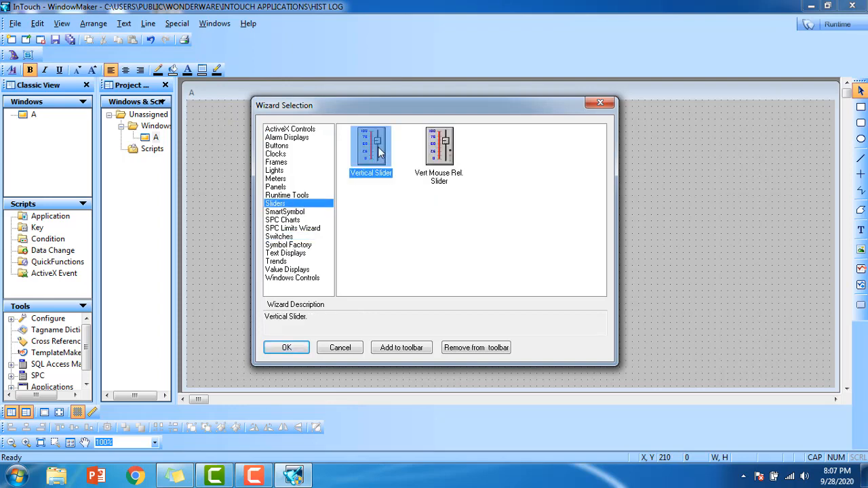
click(286, 347)
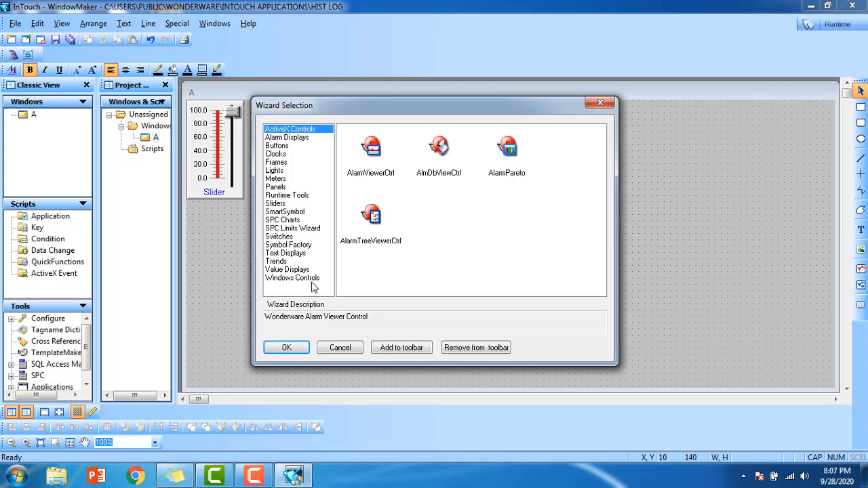
mouse_move(305, 277)
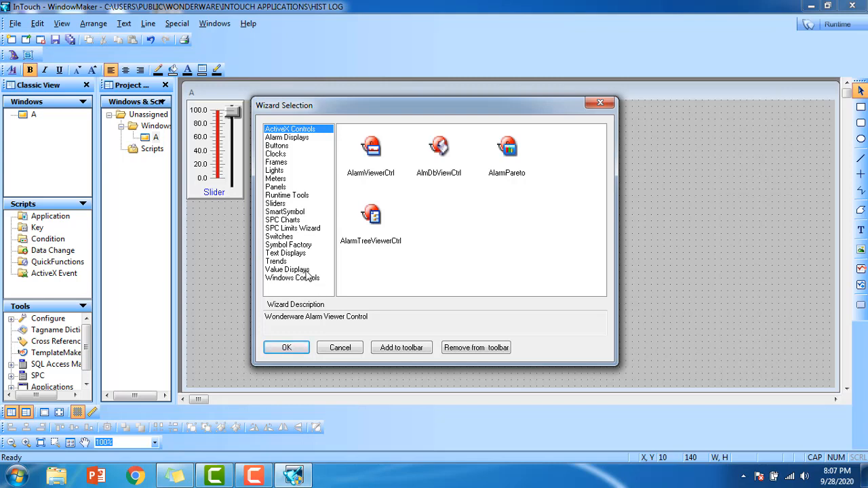
mouse_move(286, 267)
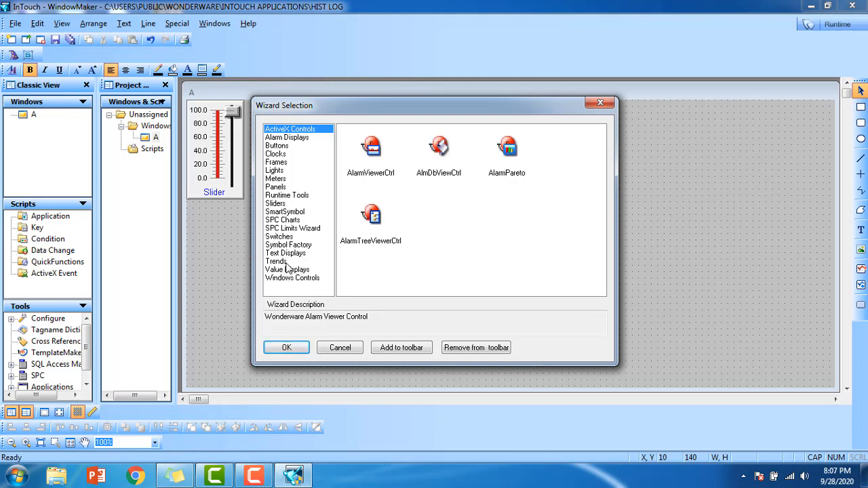
- Add a 'Hist Trend w/ Scooters and Scale' chart with a Trend Zoom/Pan Panel beneath it
click(277, 261)
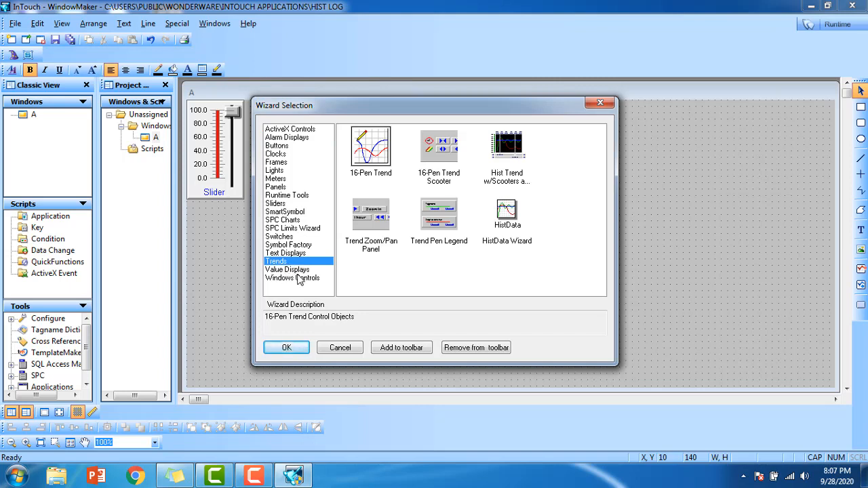
mouse_move(493, 187)
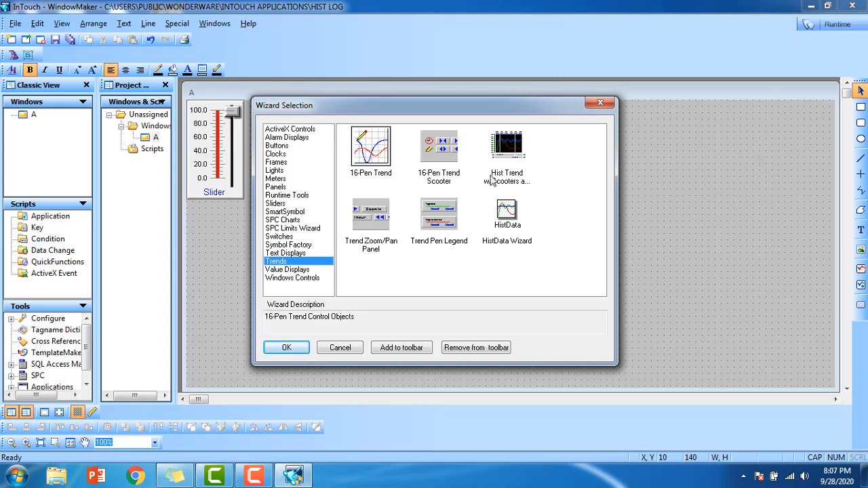
mouse_move(506, 145)
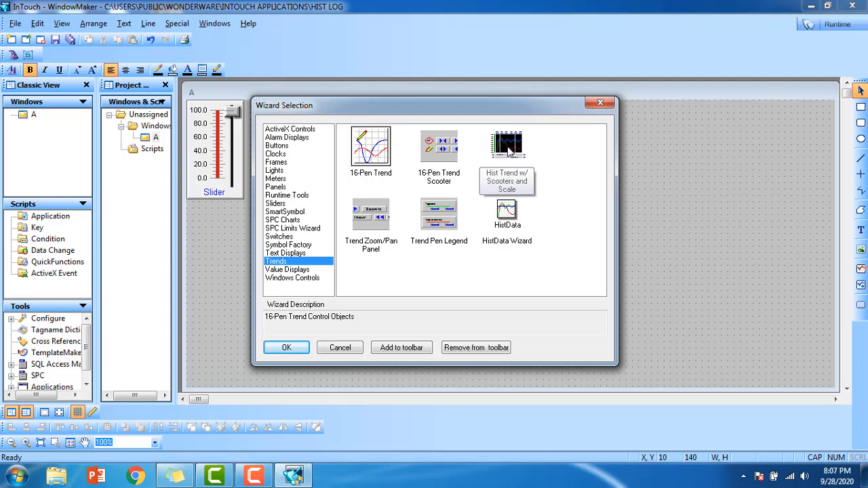
click(340, 347)
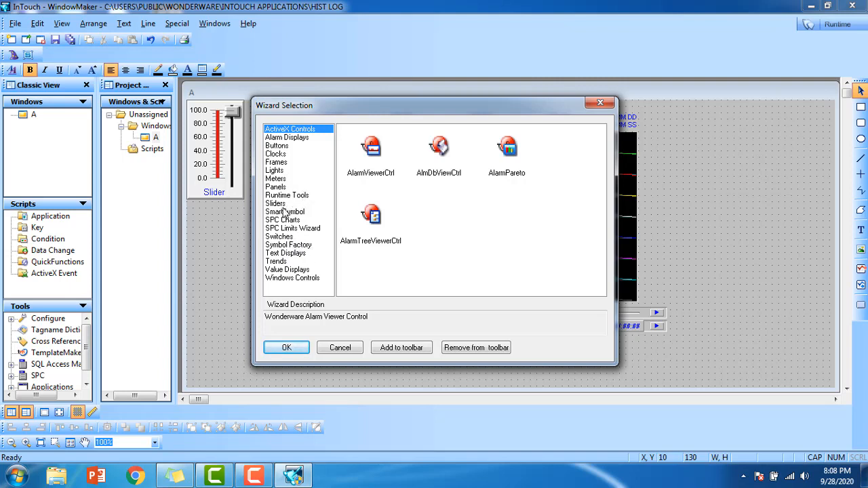
click(276, 261)
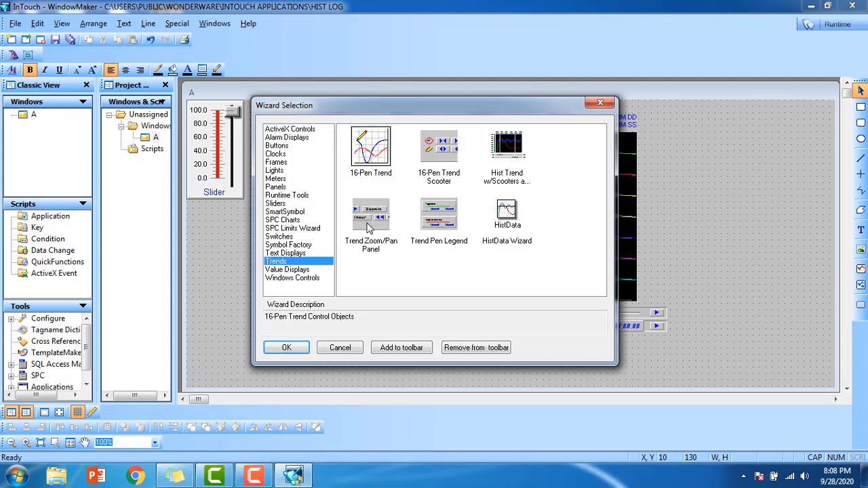
mouse_move(370, 215)
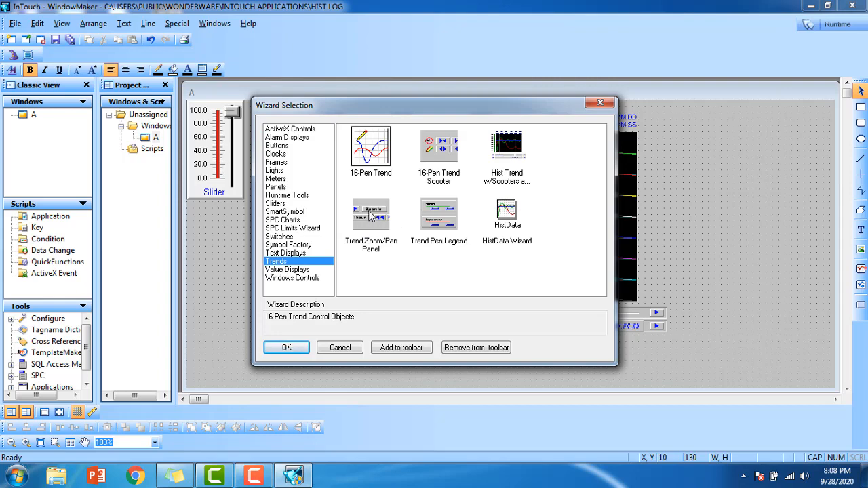
click(370, 213)
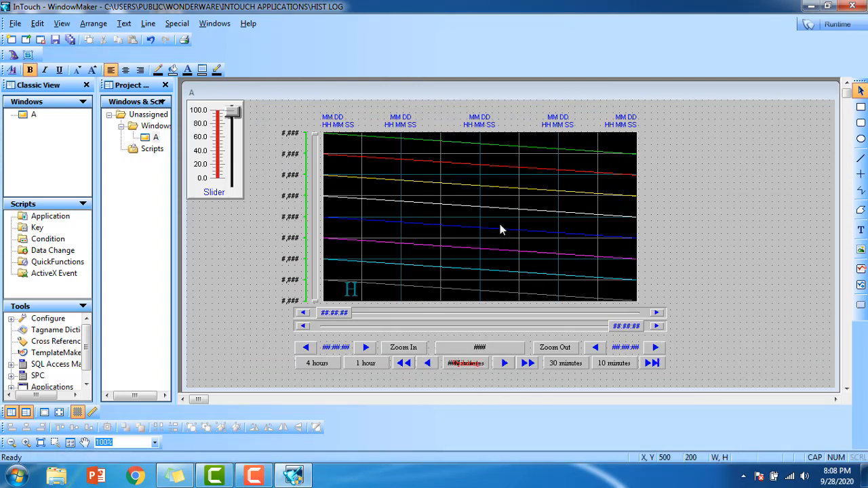
mouse_move(465, 270)
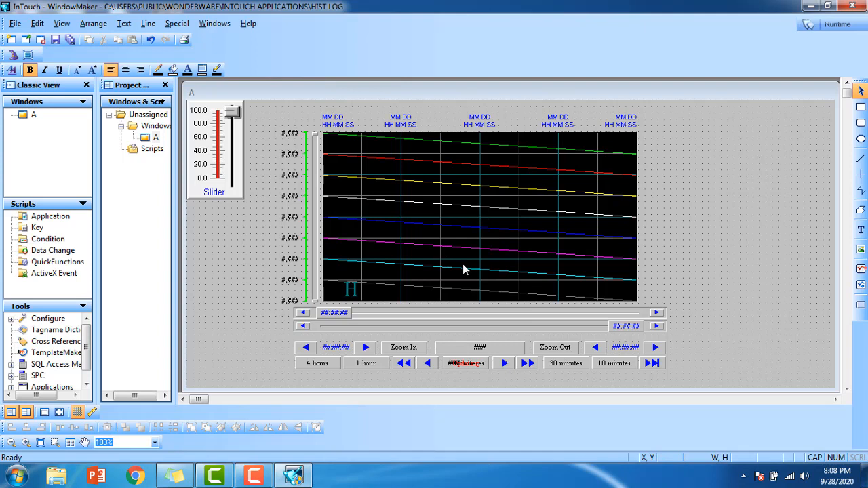
mouse_move(465, 264)
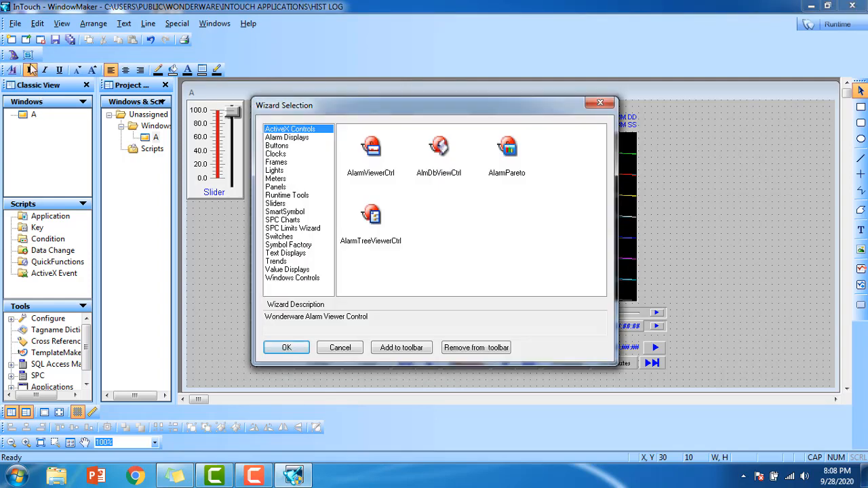
- Place a Trend Pen Legend from the Trends wizards to the right of the chart
click(275, 261)
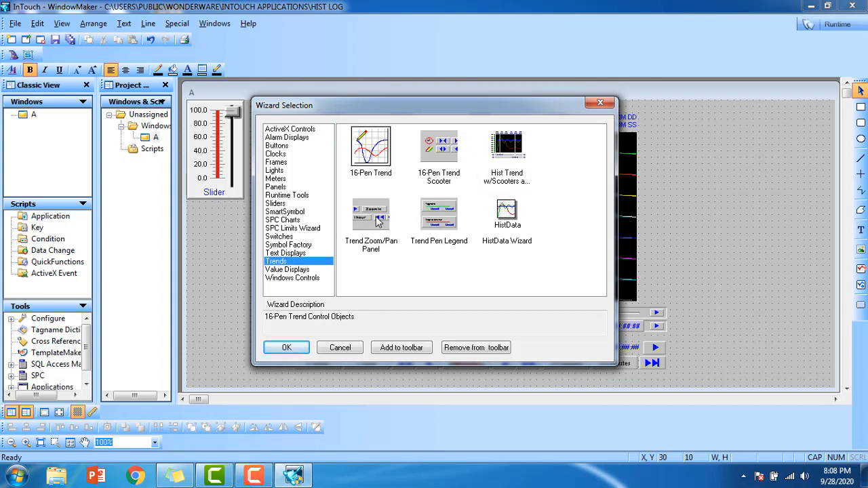
mouse_move(448, 220)
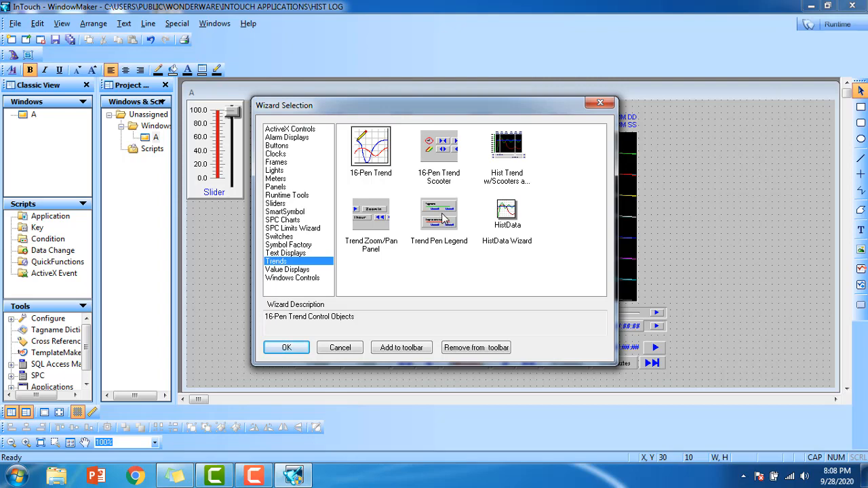
click(286, 347)
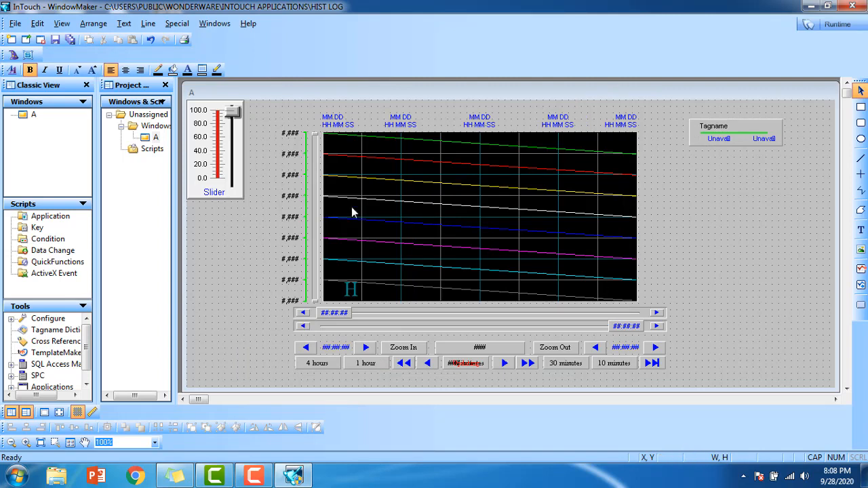
mouse_move(218, 157)
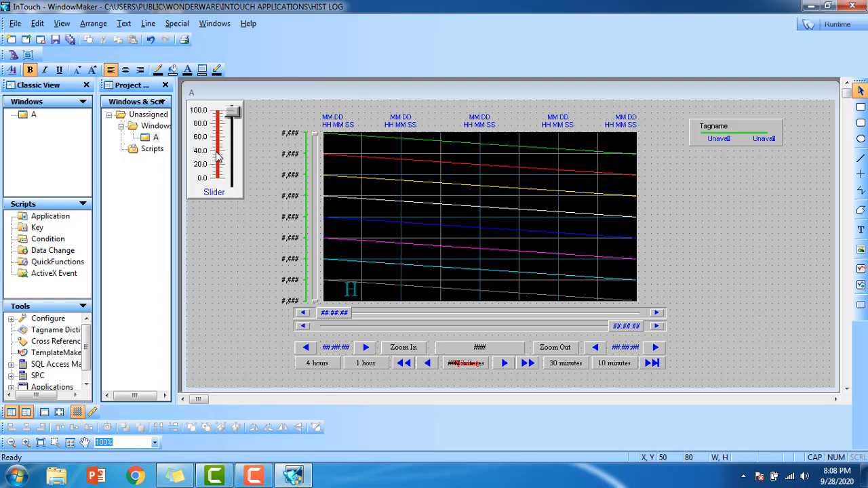
- Define slider tag SL as I/O Integer on Galaxy, tagname as item name, logging on
double_click(216, 149)
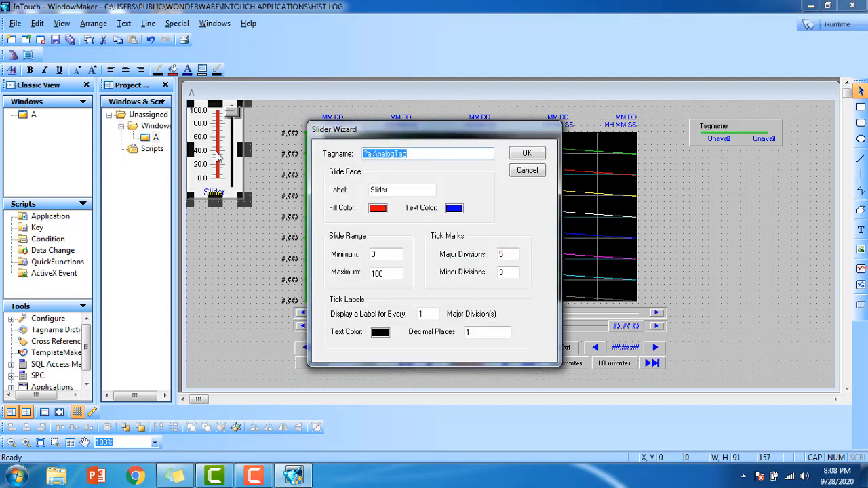
text(S)
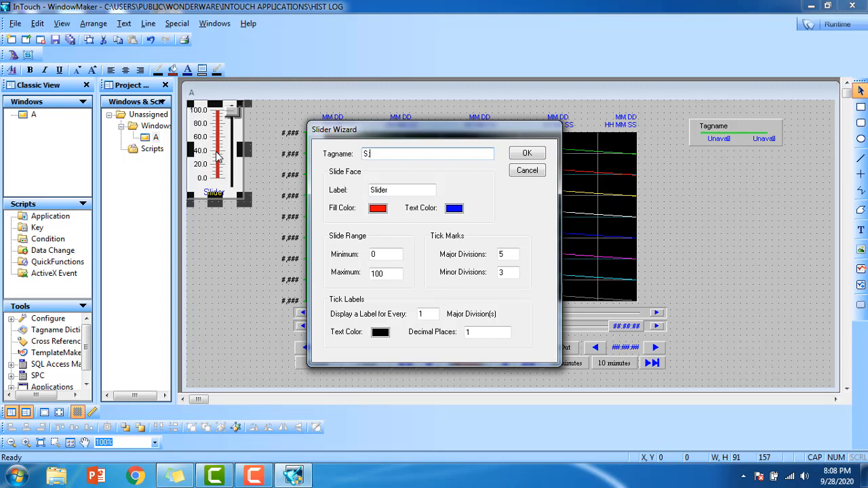
text(L)
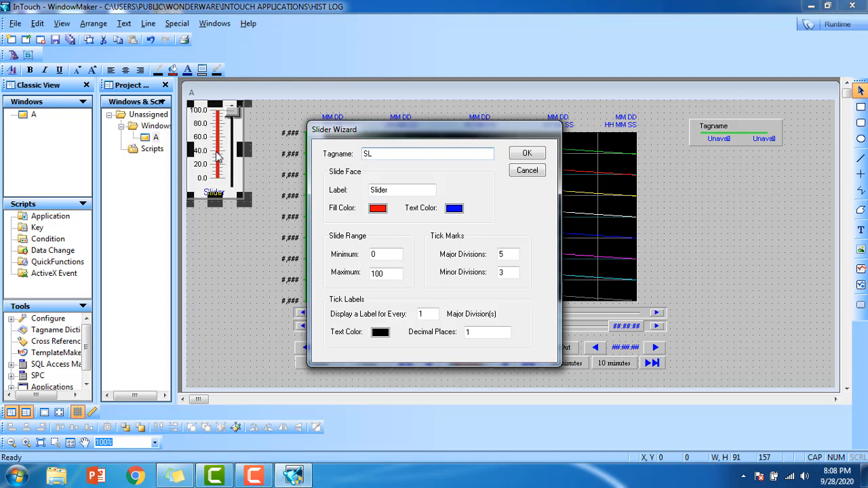
click(526, 153)
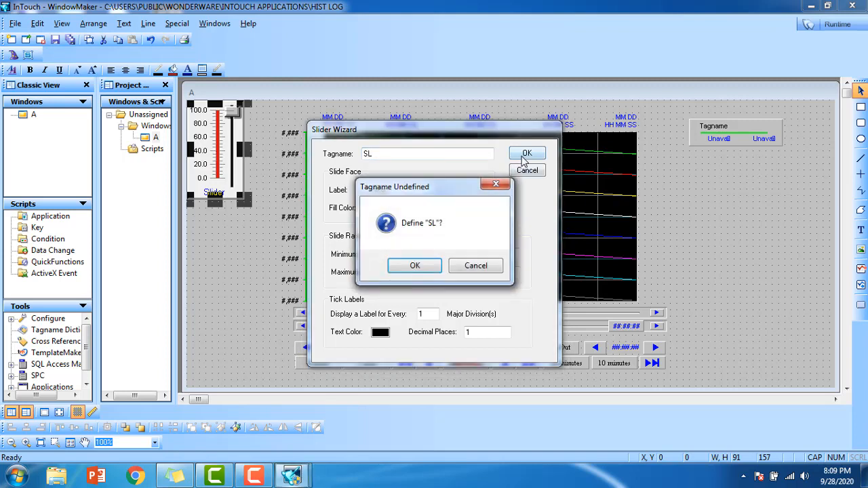
click(415, 265)
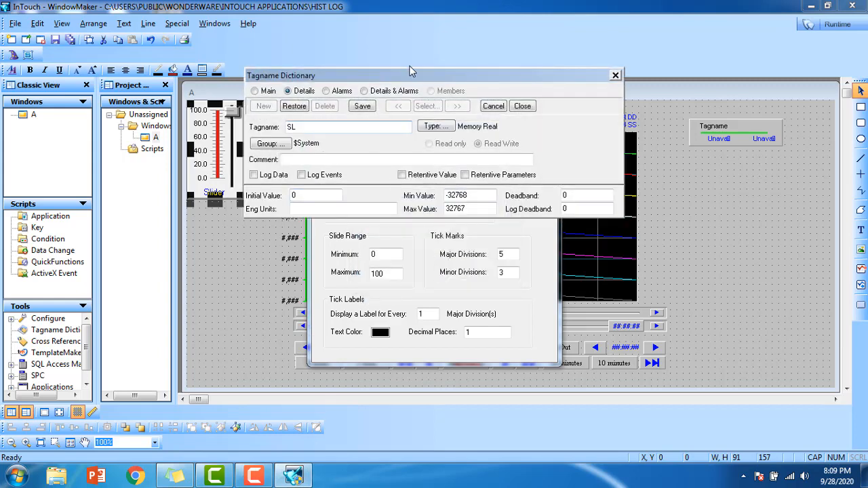
click(434, 127)
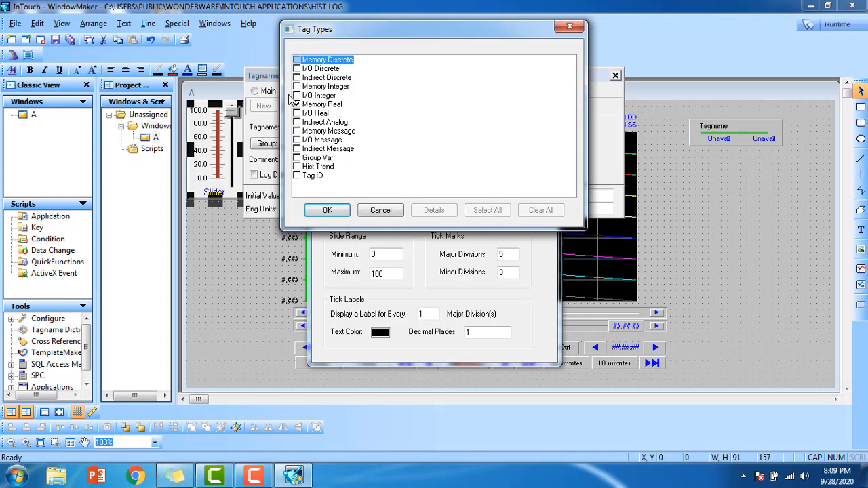
click(327, 211)
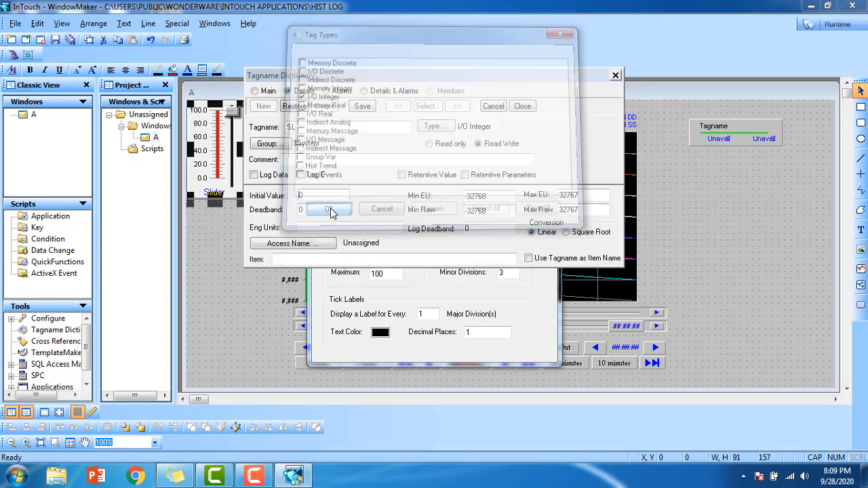
click(329, 209)
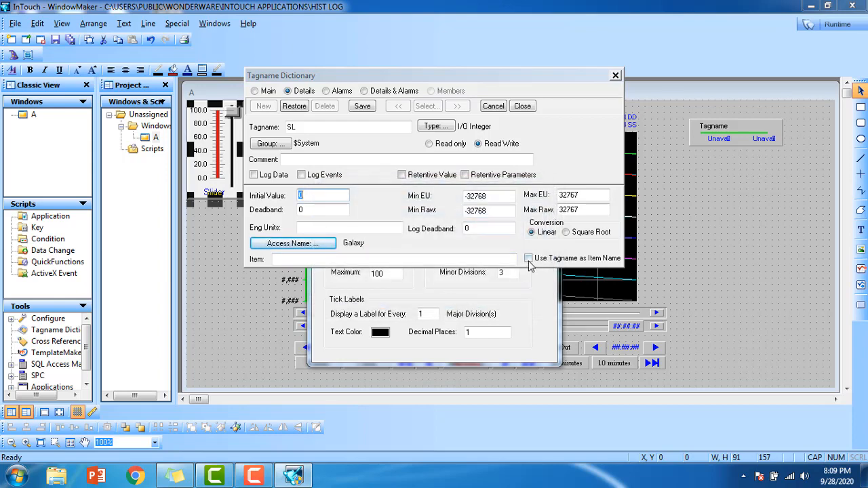
click(528, 258)
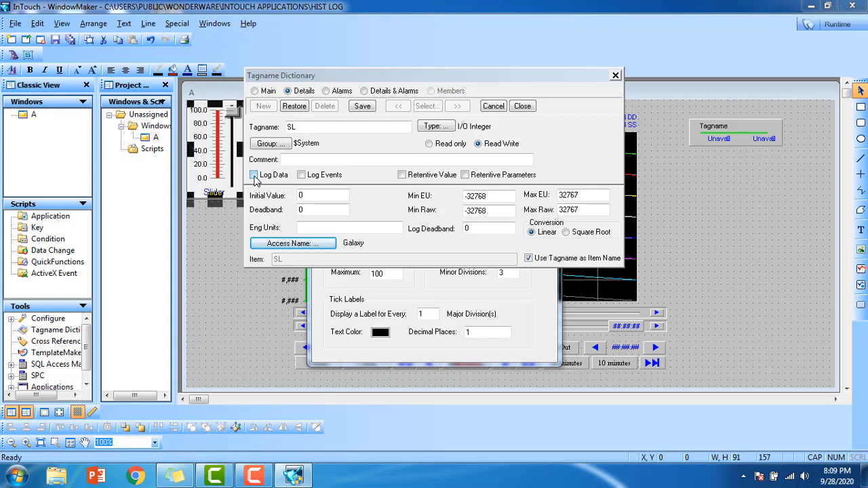
click(254, 175)
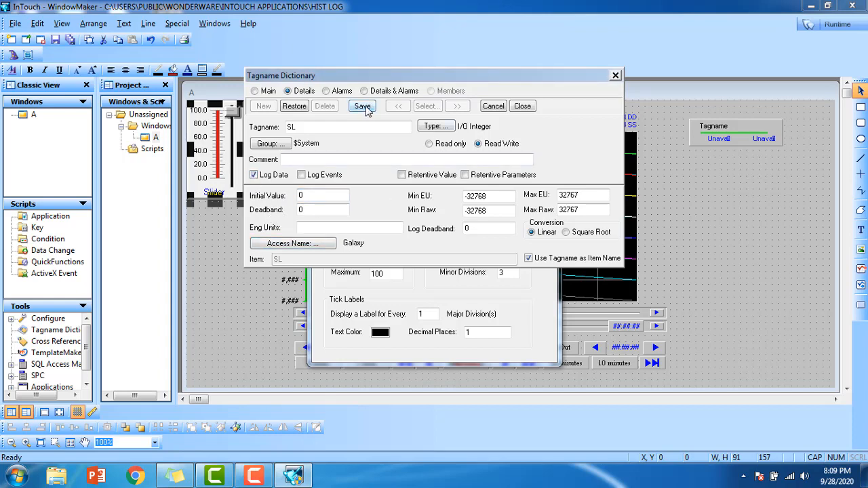
click(522, 106)
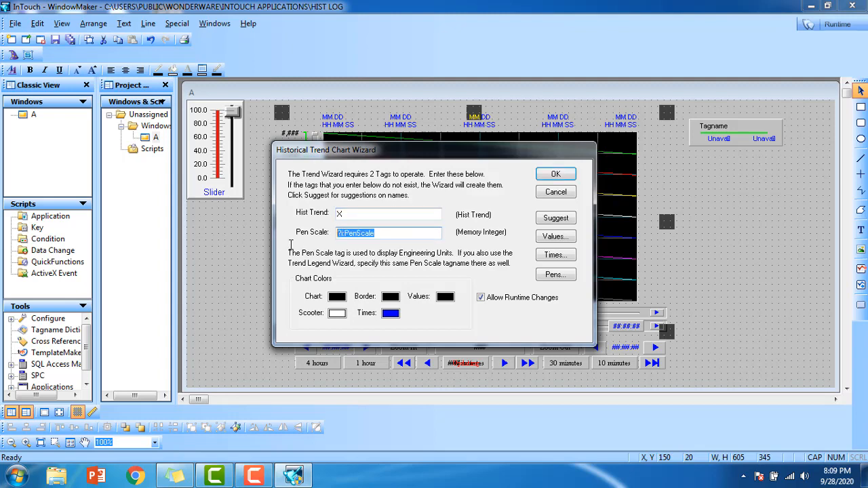
- Enter Y in the Historical Trend Chart Wizard and accept the time axis settings
text(Y)
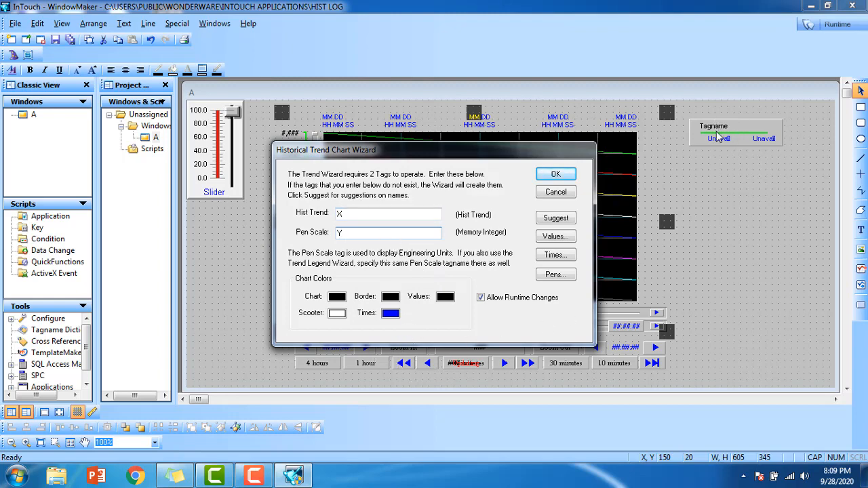
click(388, 233)
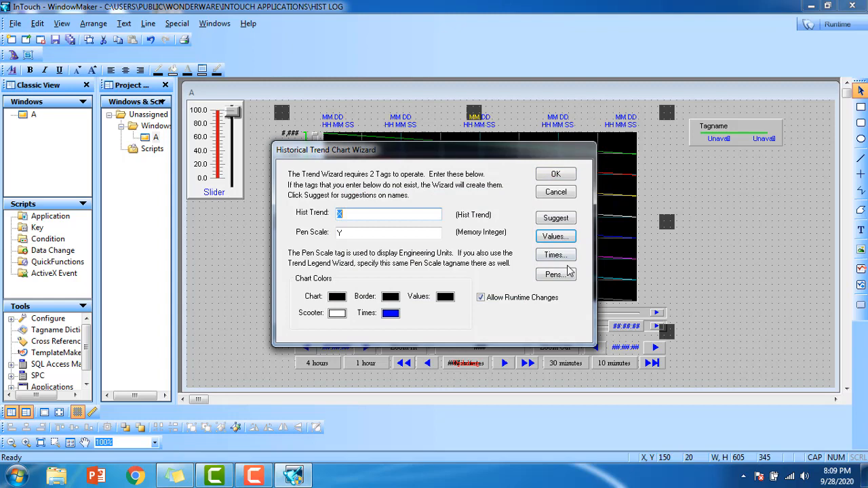
click(556, 254)
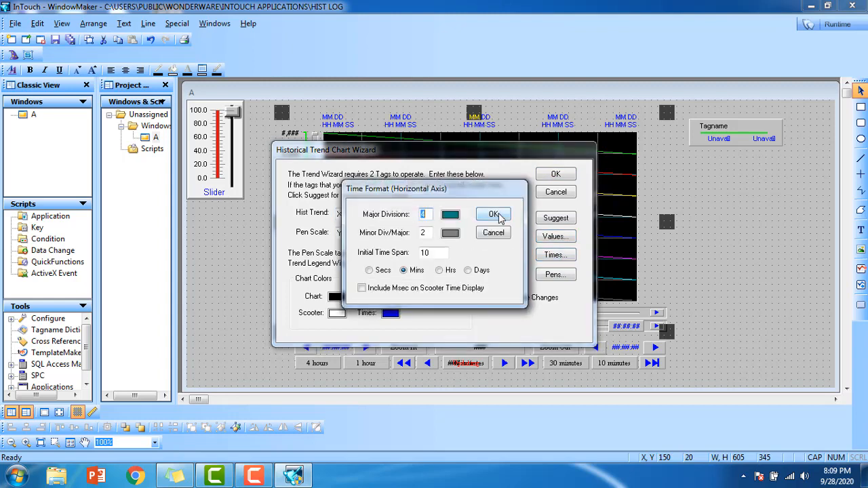
click(493, 214)
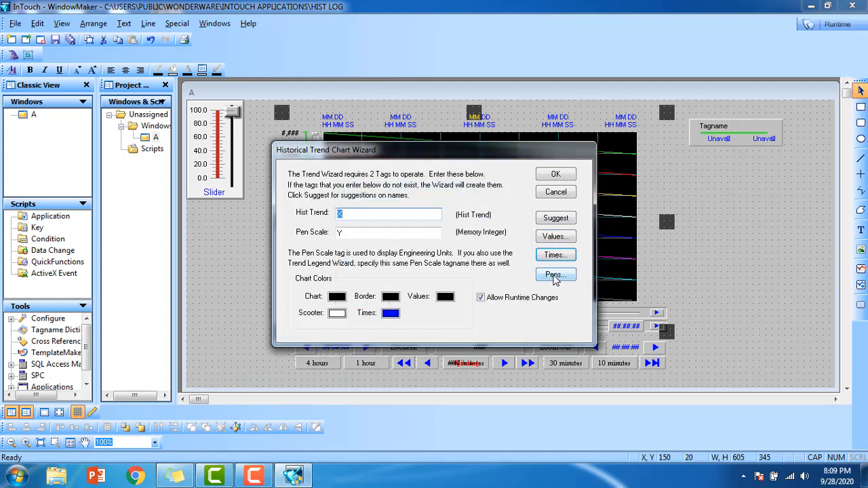
- Assign tag SL as pen 1 and apply the trend chart settings
click(555, 275)
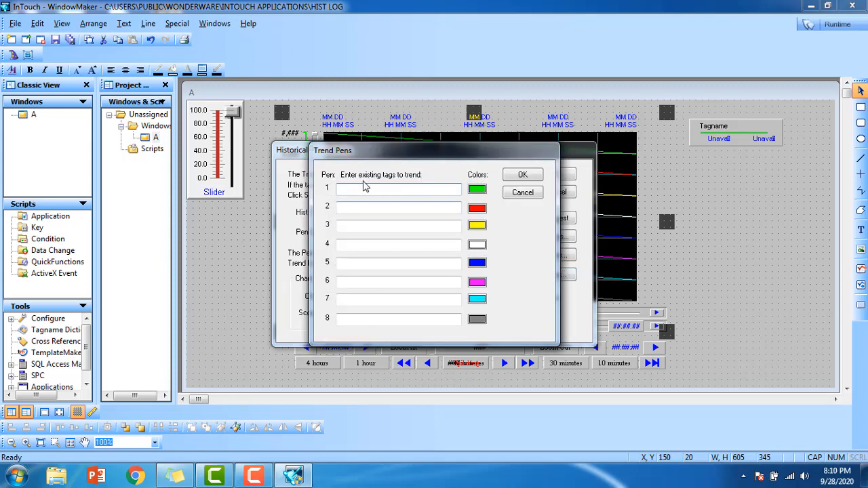
mouse_move(372, 189)
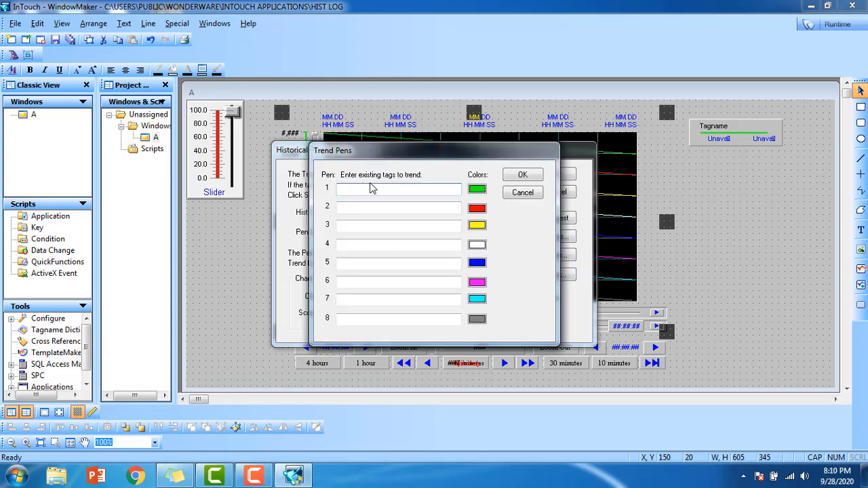
text(S)
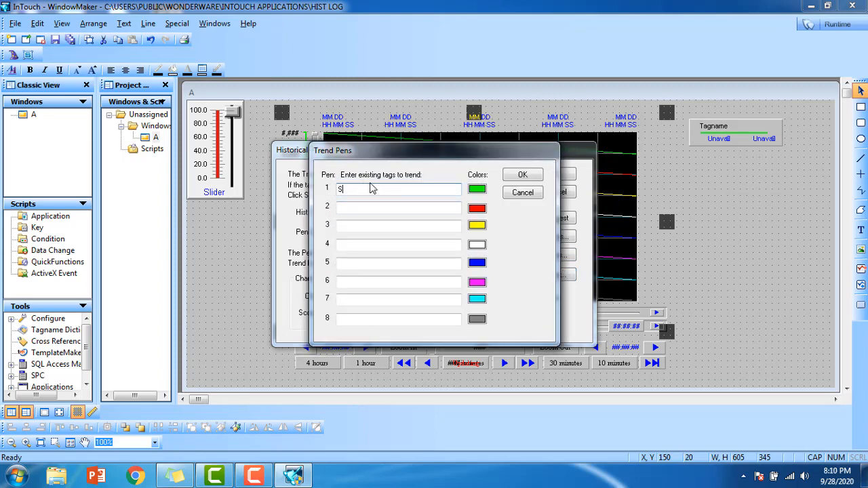
text(l)
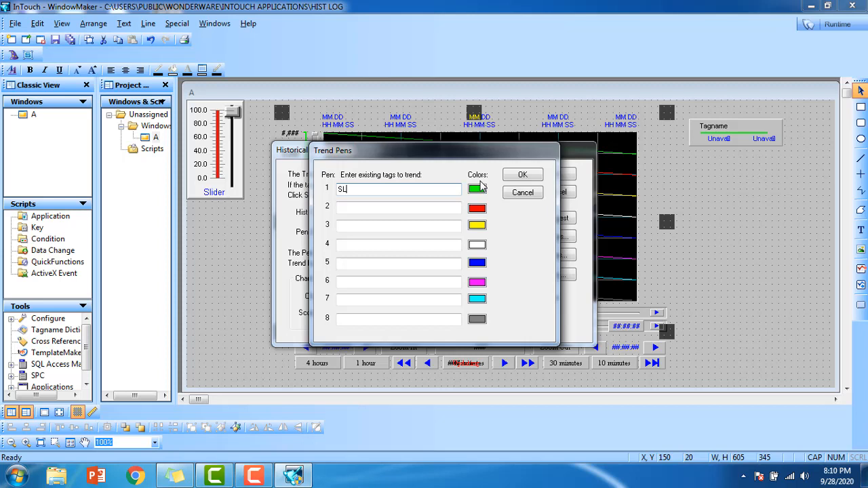
mouse_move(474, 313)
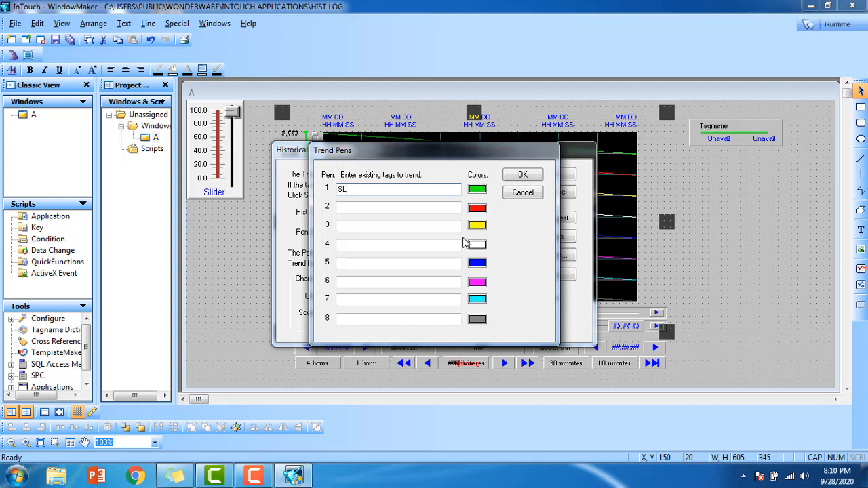
click(523, 175)
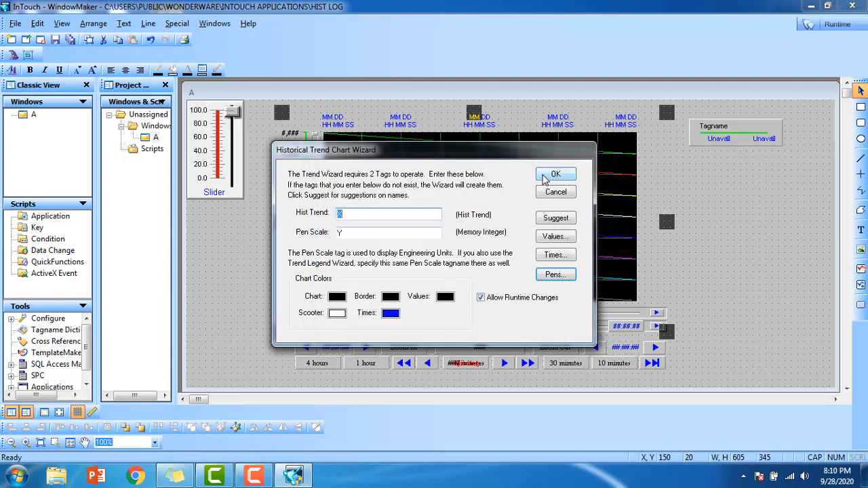
click(556, 174)
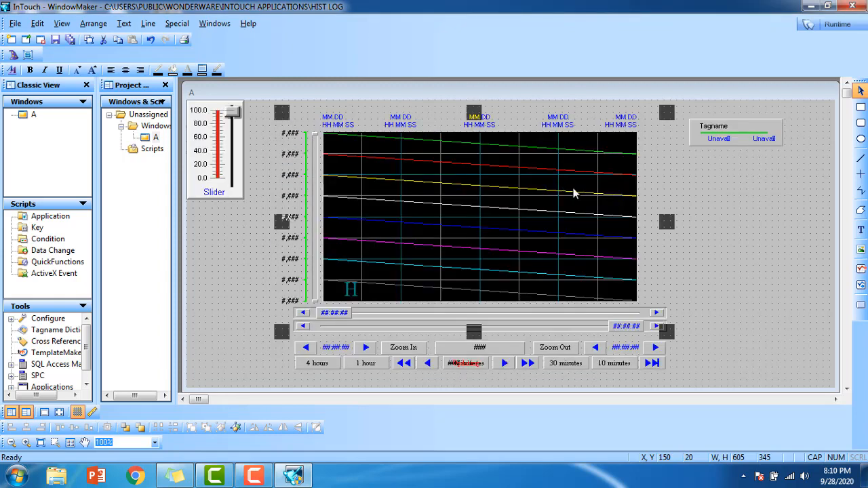
mouse_move(598, 361)
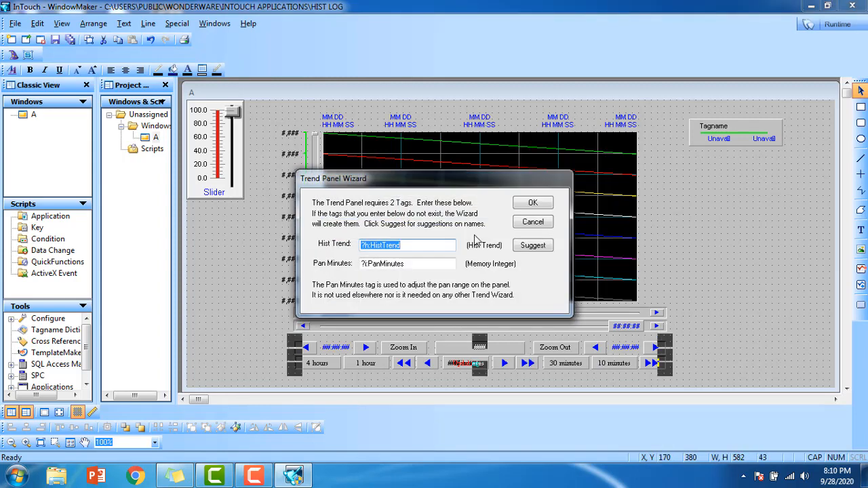
- Enter tags X and Y in the Trend Panel Wizard, then accept the Trend Legend Wizard
text(X)
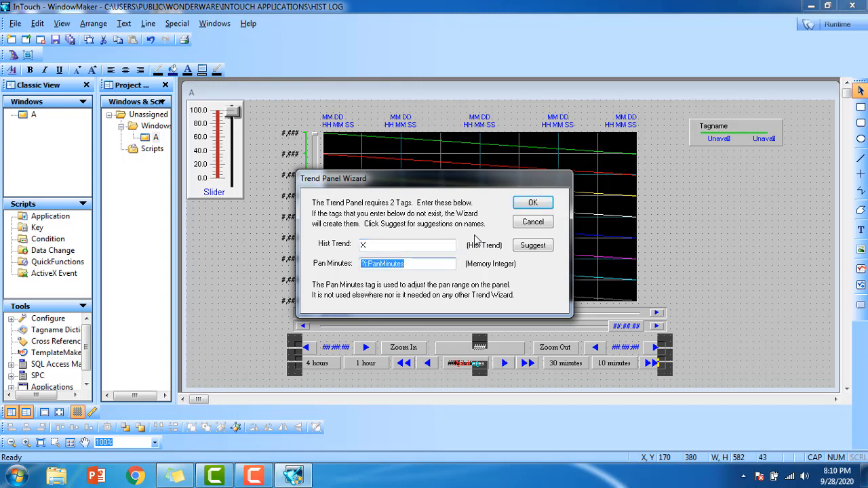
text(Y)
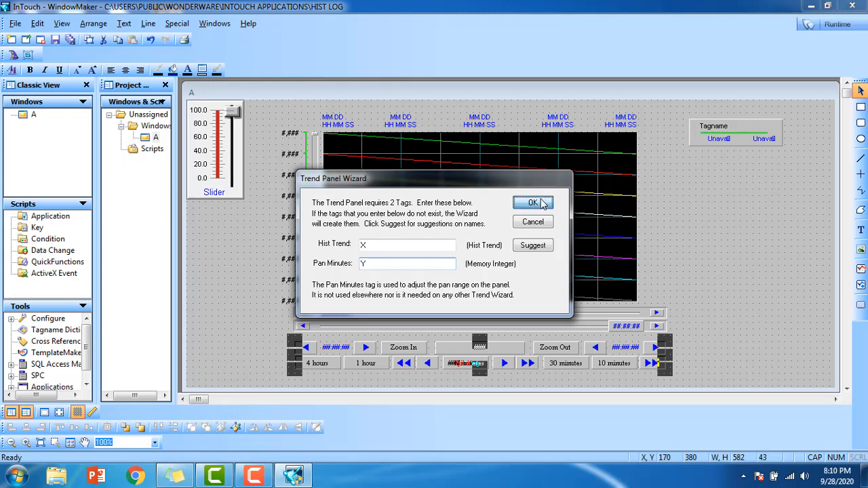
click(533, 202)
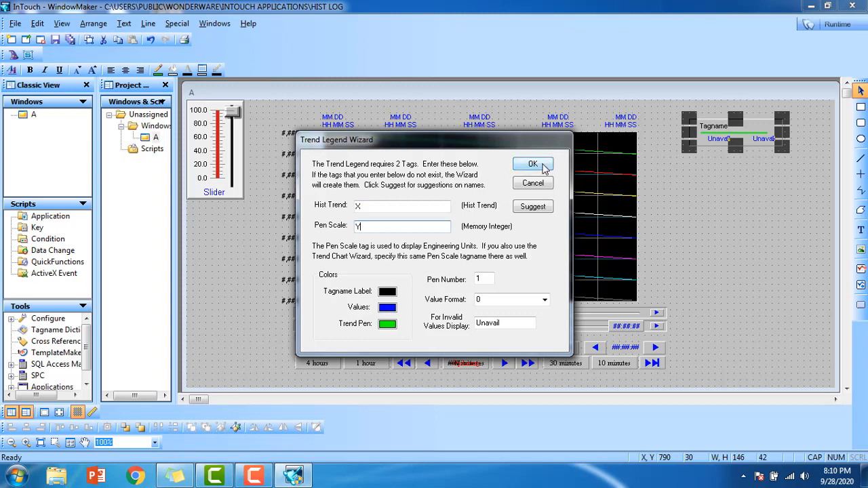
click(533, 163)
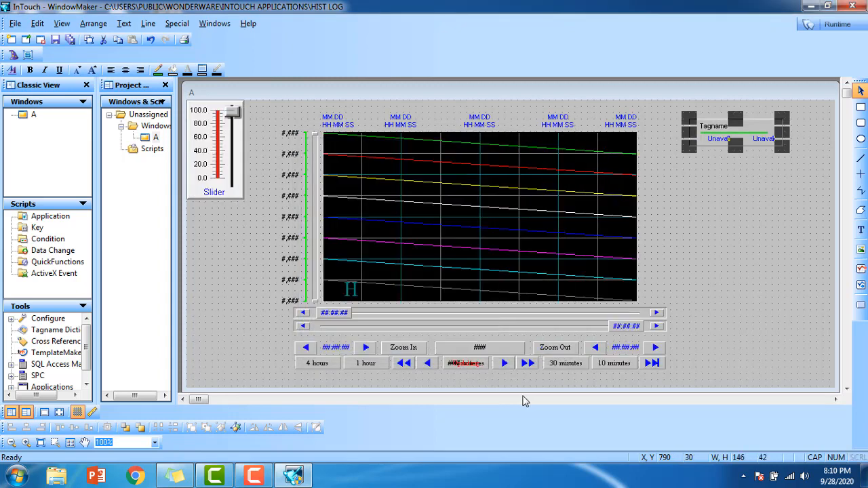
- Confirm the chart's time format: 4 major divisions and a 10-minute initial span
double_click(473, 217)
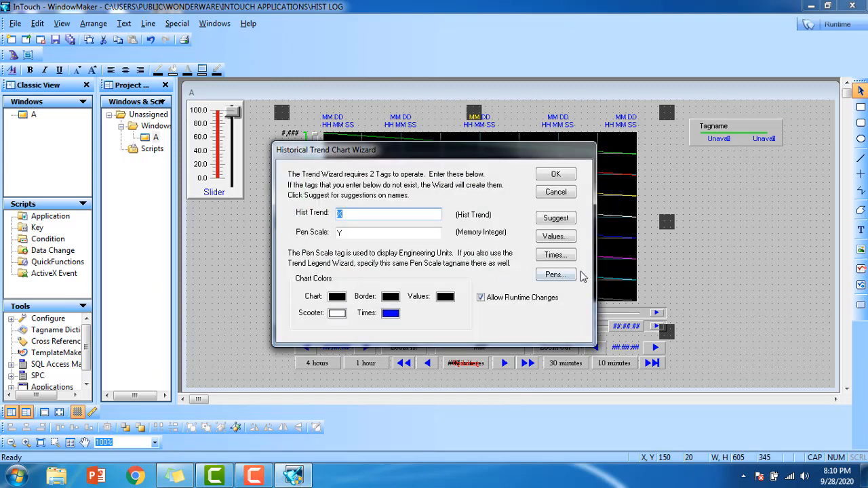
click(555, 255)
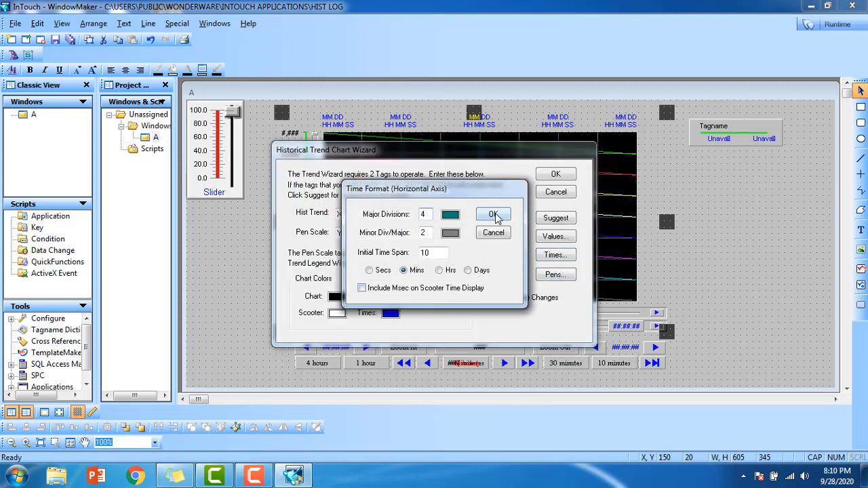
click(492, 214)
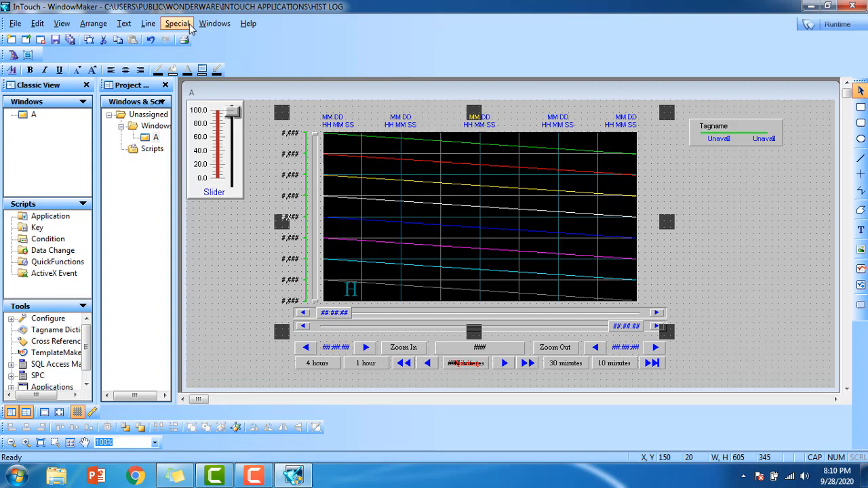
- Enable historical logging with one-day log retention and dismiss the path-length warning
click(178, 24)
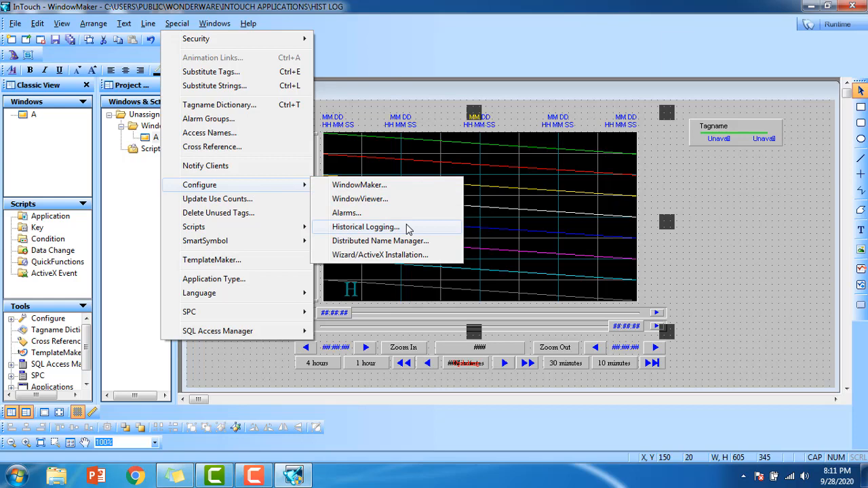
click(365, 226)
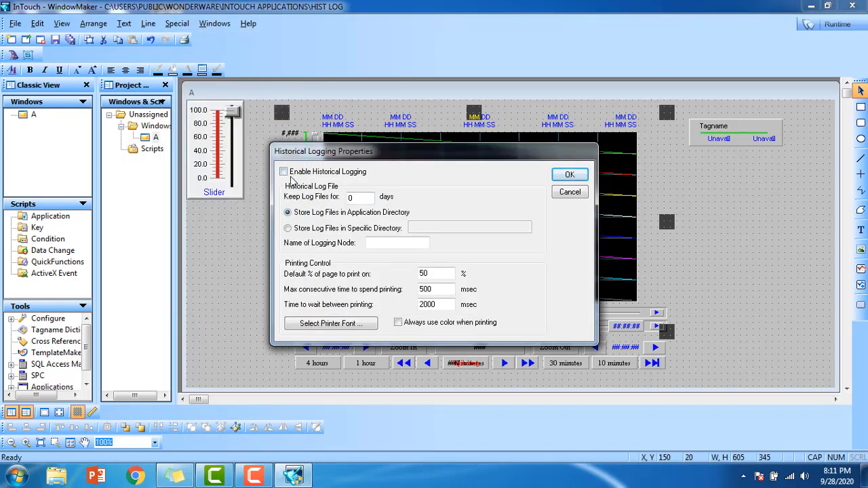
click(283, 171)
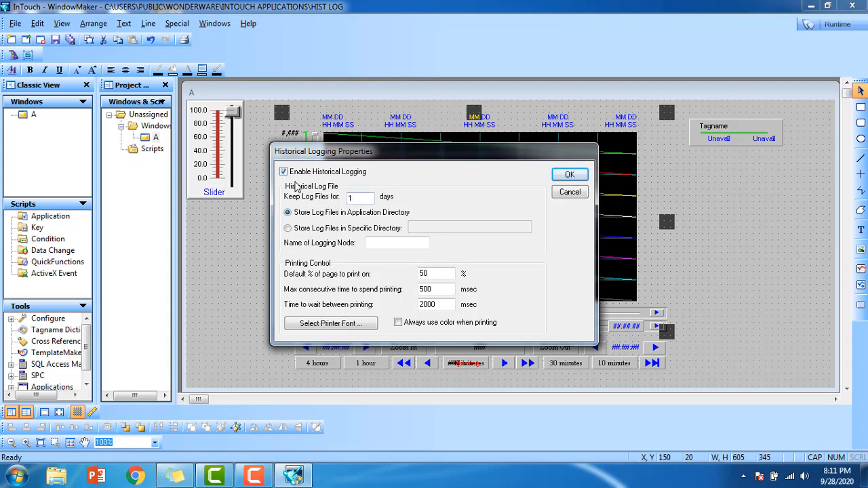
click(570, 175)
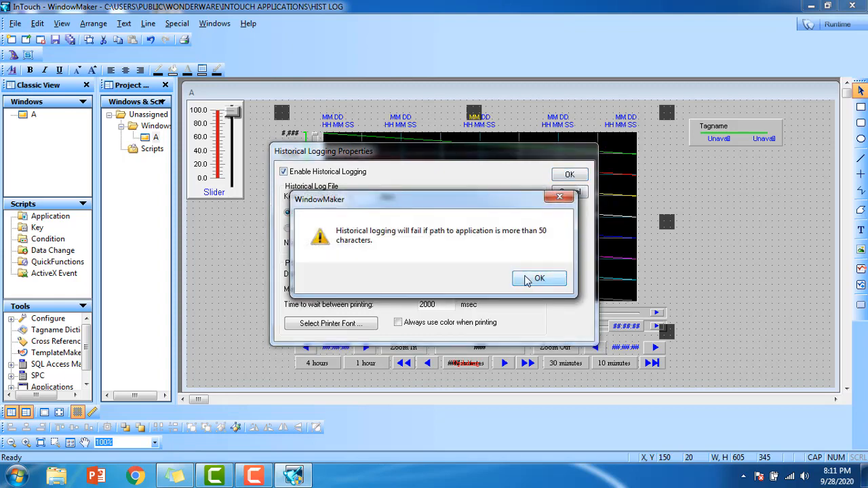
click(539, 279)
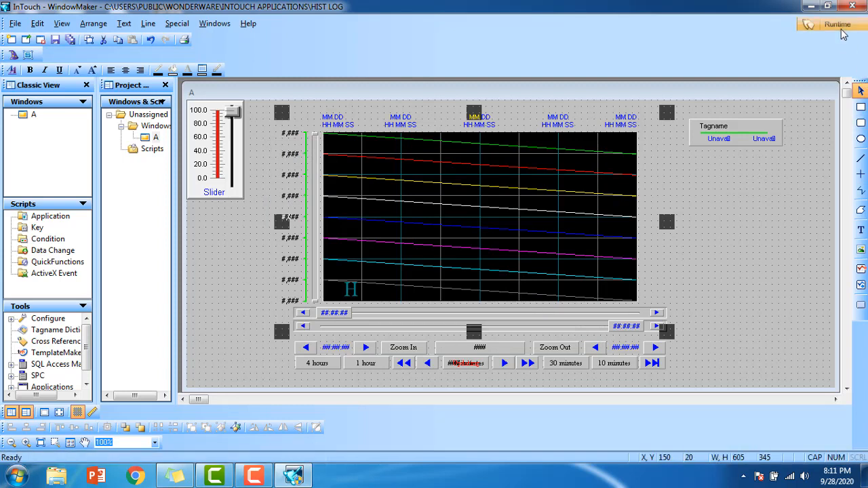
- Run window A in WindowViewer demo mode, ignoring the license prompt
click(837, 24)
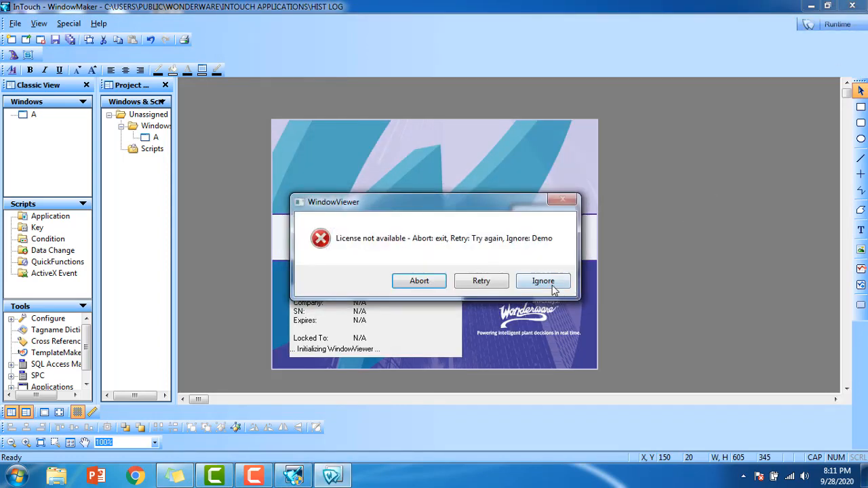
click(543, 281)
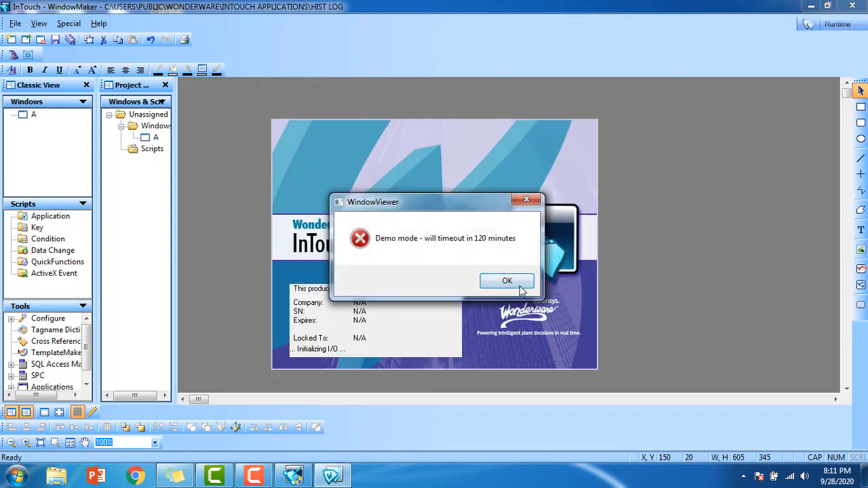
click(507, 280)
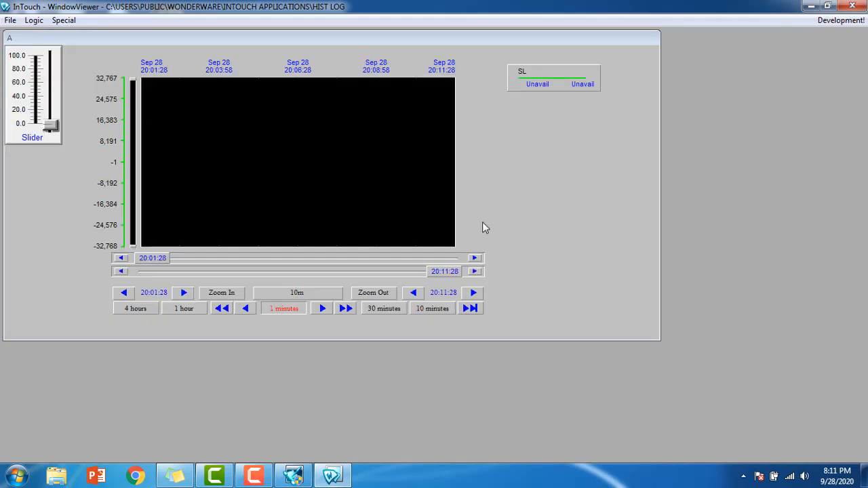
mouse_move(495, 314)
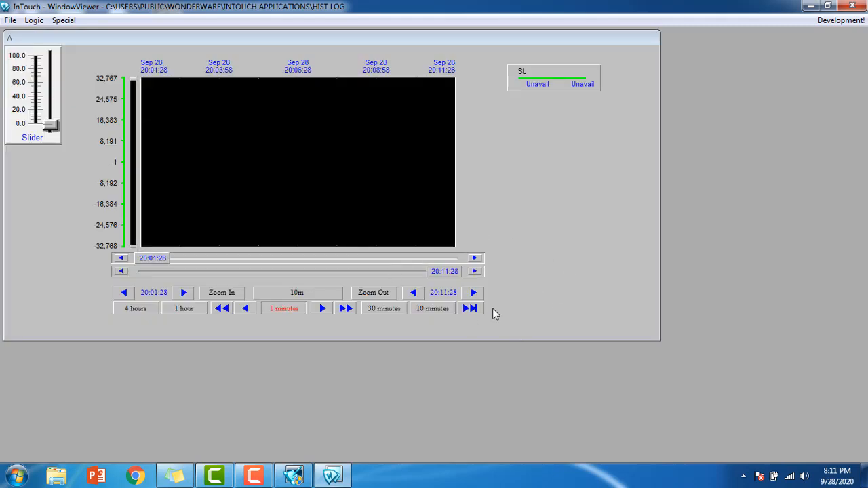
- Move the trend's end time later to 20:13:28, giving a 12-minute span
click(472, 293)
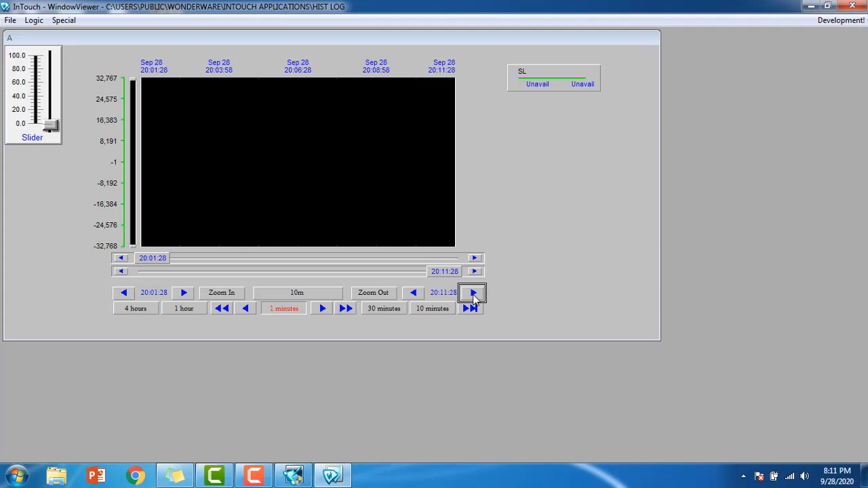
click(471, 293)
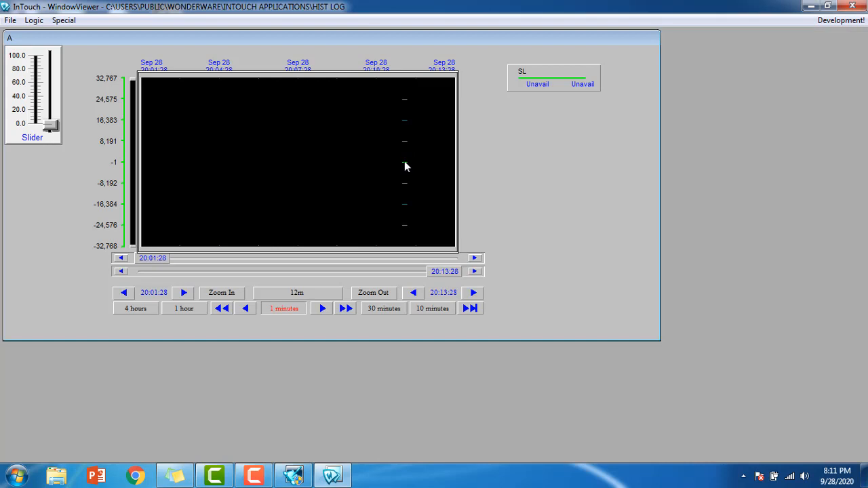
mouse_move(403, 171)
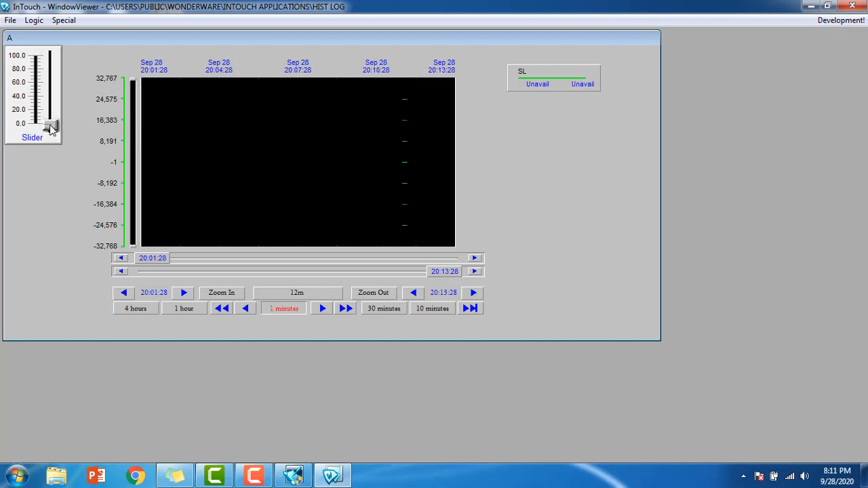
- Move slider SL to 100, about 20, 80, 0 and 20, then leave it near 40
drag(52, 127, 52, 73)
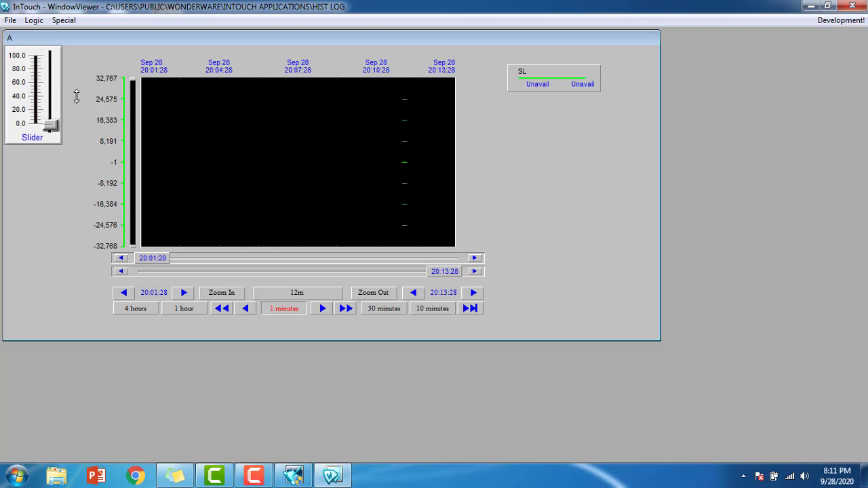
drag(51, 126, 51, 57)
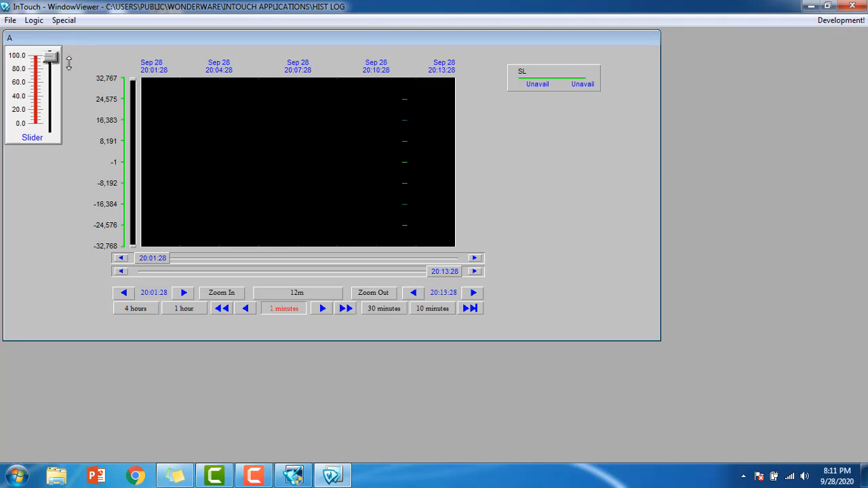
drag(51, 58, 51, 117)
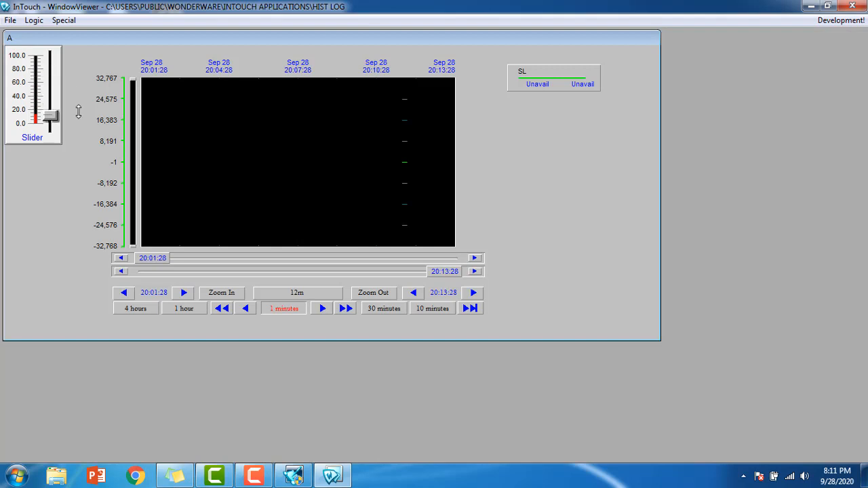
drag(51, 115, 51, 64)
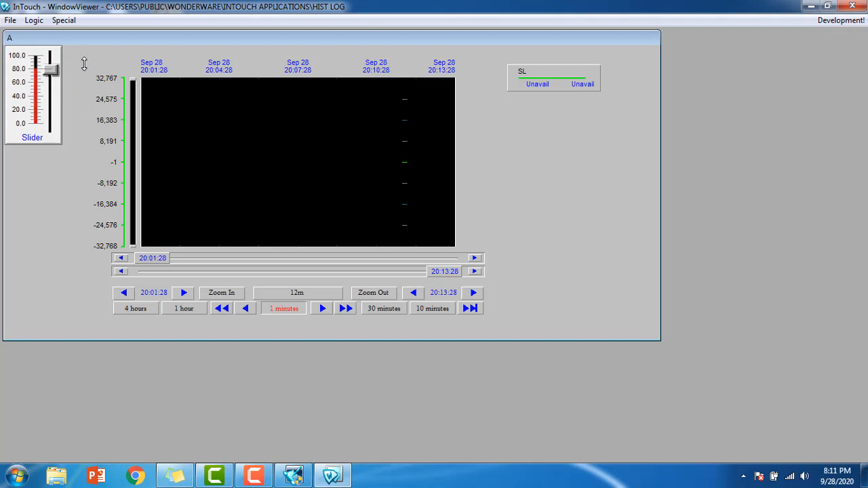
drag(48, 65, 50, 127)
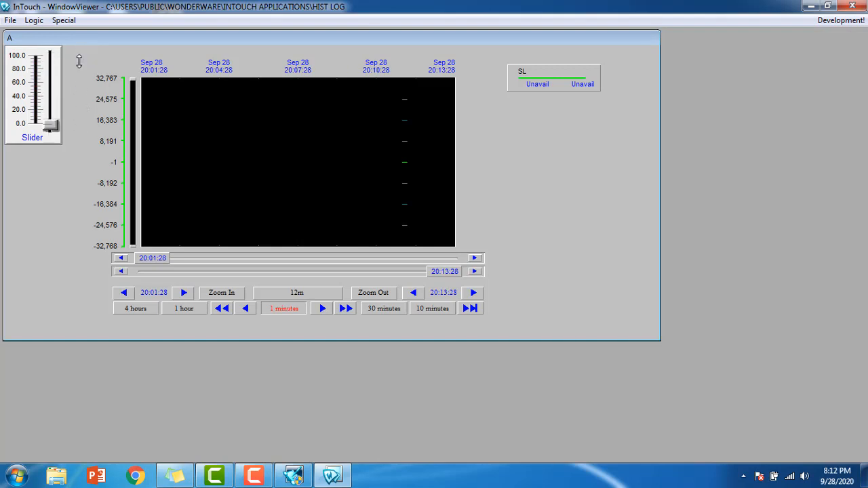
drag(51, 126, 51, 70)
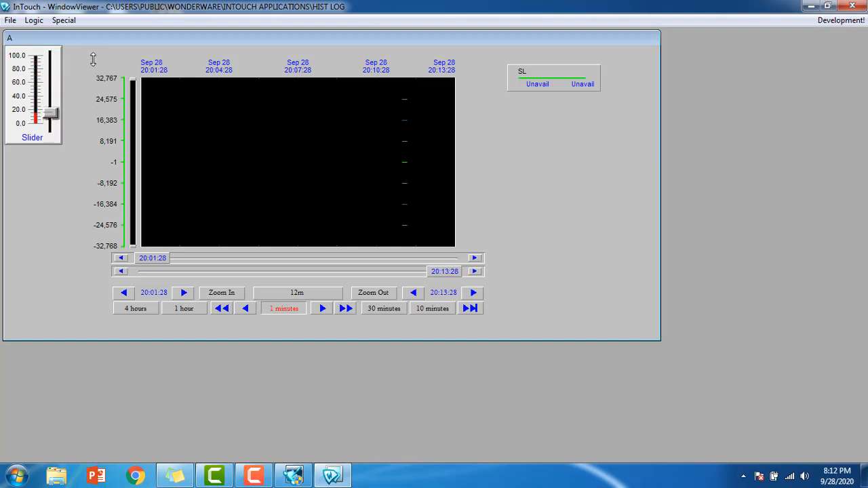
drag(53, 117, 53, 91)
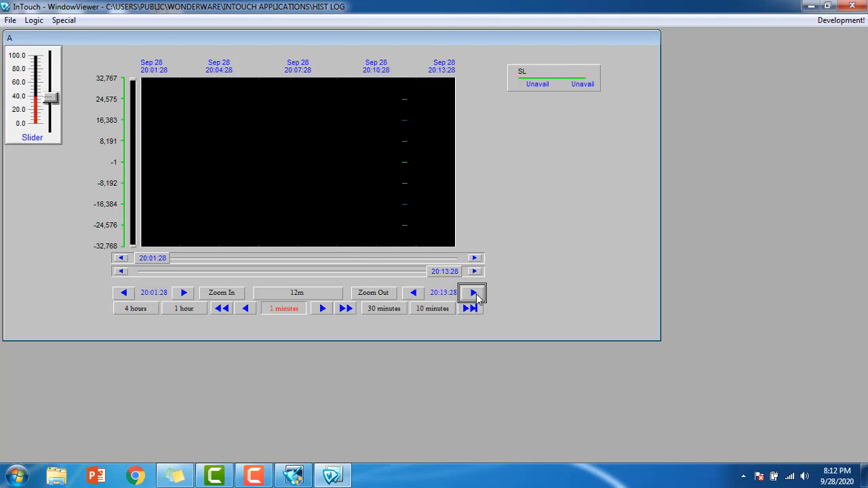
- Mark 20:12:57 as the zoom end and zoom the trend to a 16-second span
click(471, 292)
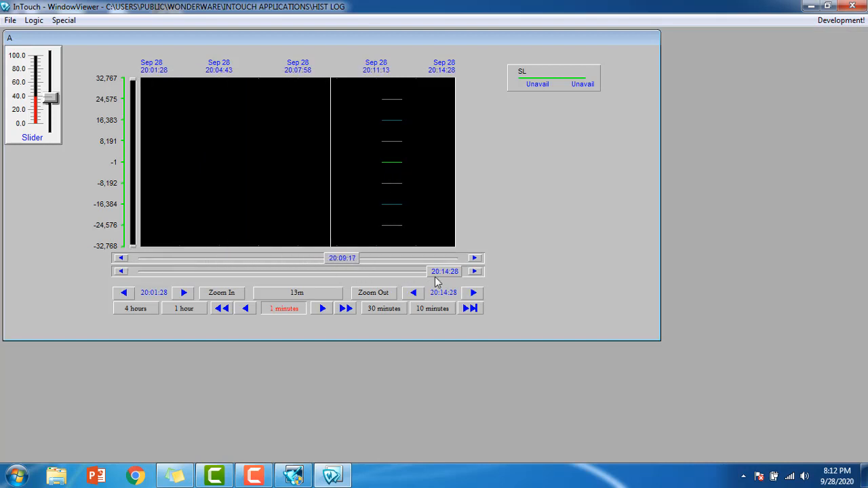
drag(444, 271, 428, 271)
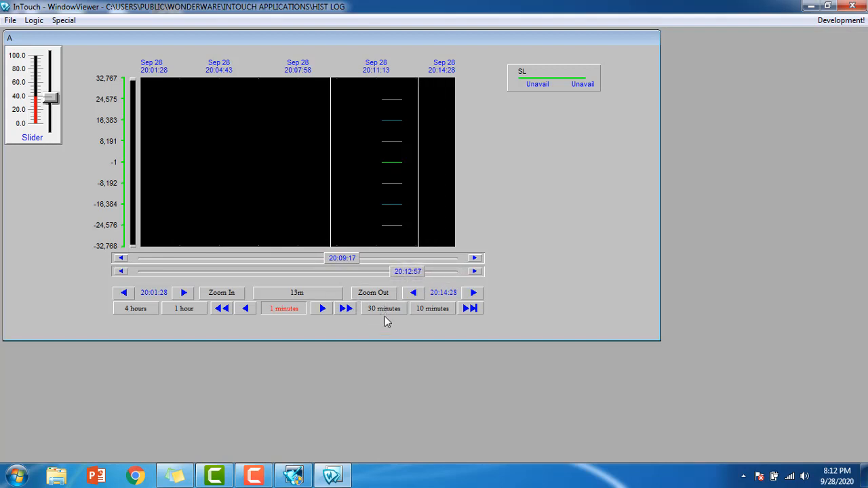
click(221, 293)
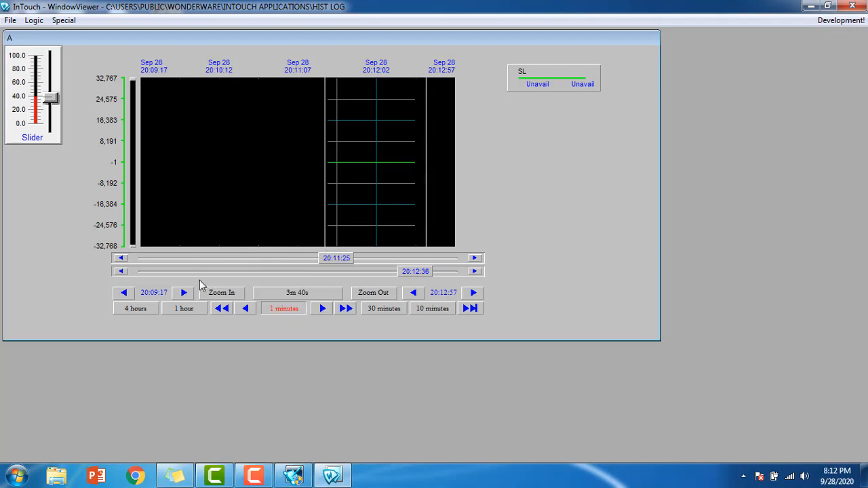
click(221, 293)
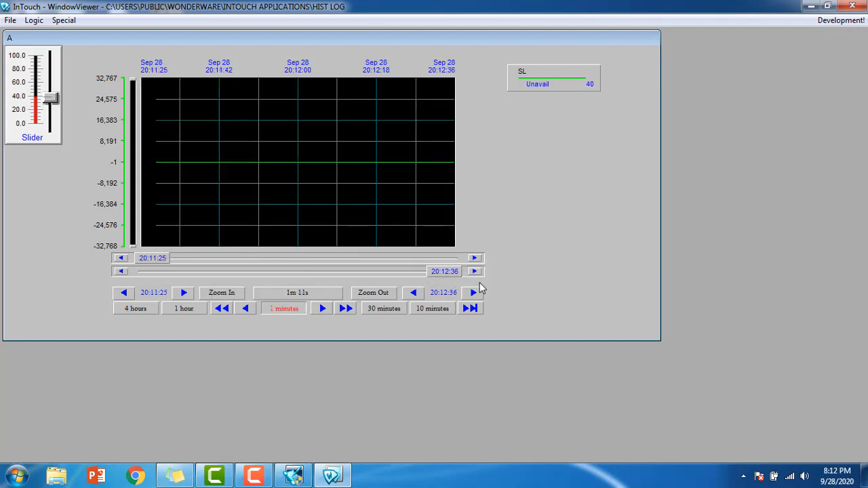
click(221, 293)
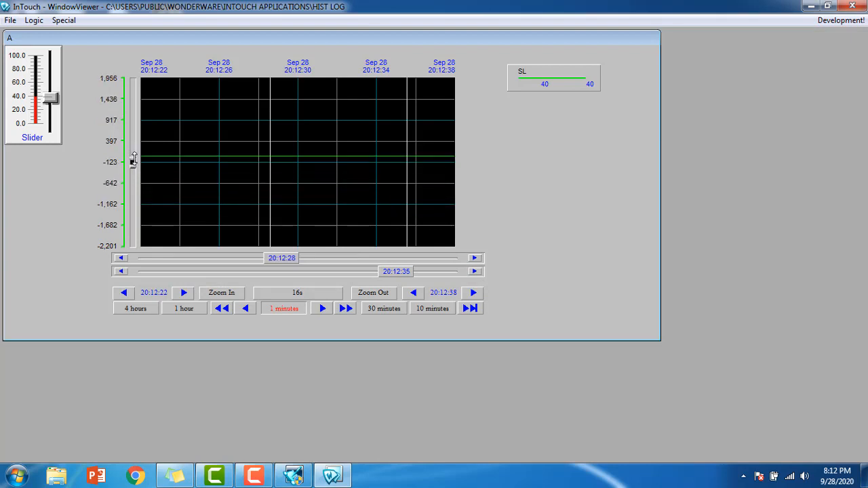
- Advance the trend end time, then raise slider SL to about 60 and back to 0
click(471, 293)
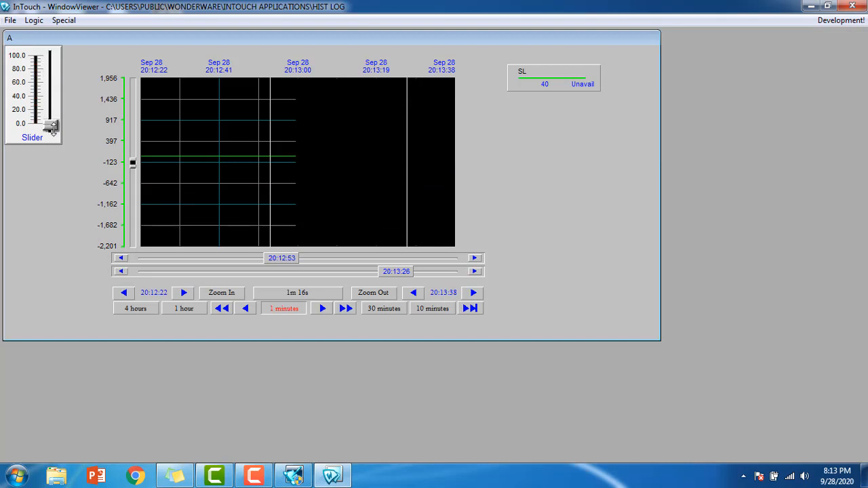
drag(51, 127, 51, 80)
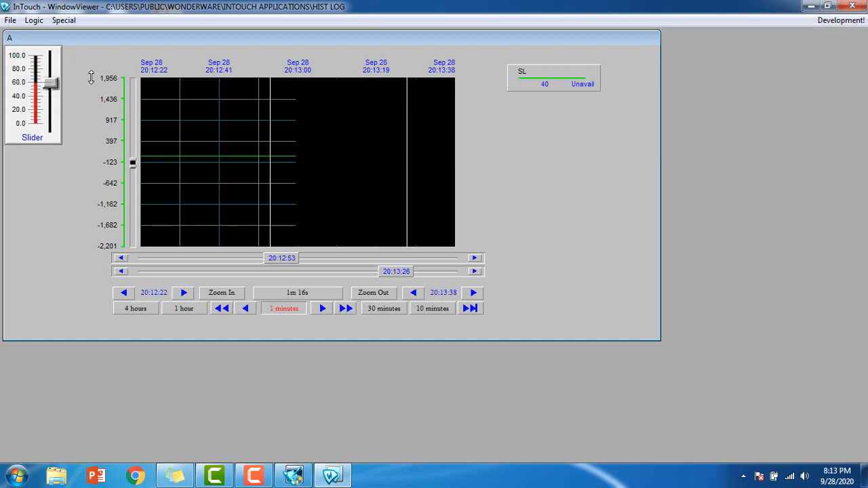
drag(51, 81, 51, 128)
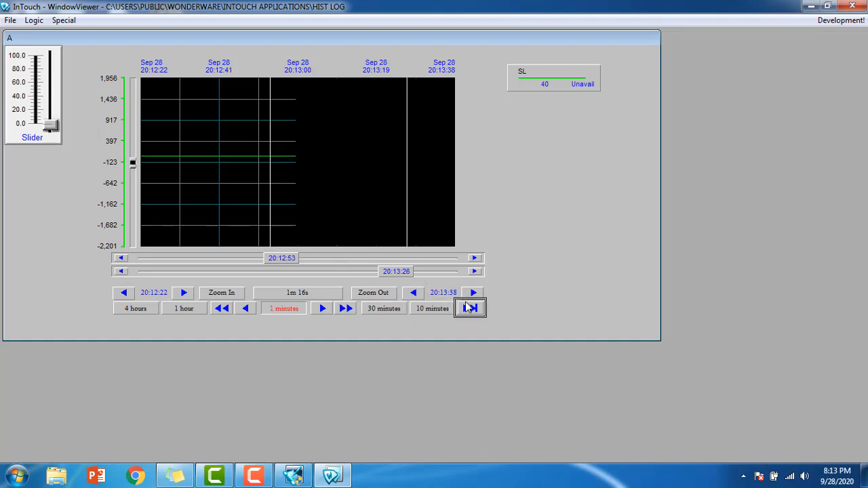
- Bring the trend to the latest data and zoom to the 20:13:01–20:13:06 span
click(470, 308)
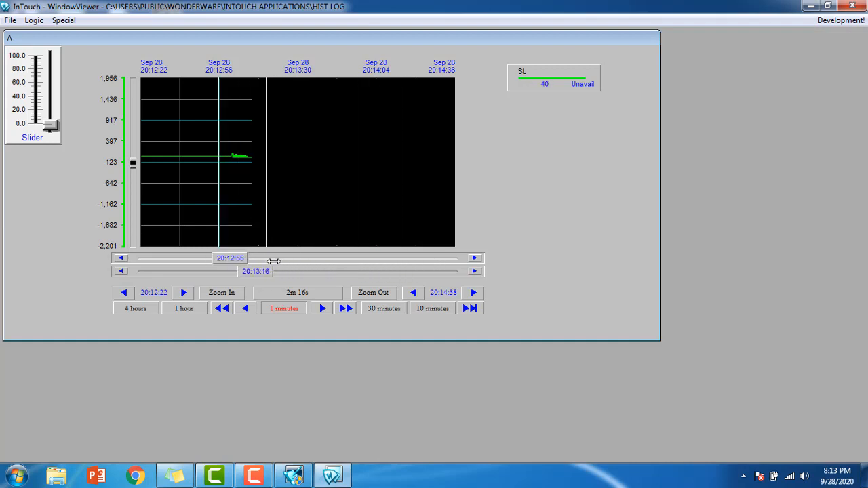
click(221, 293)
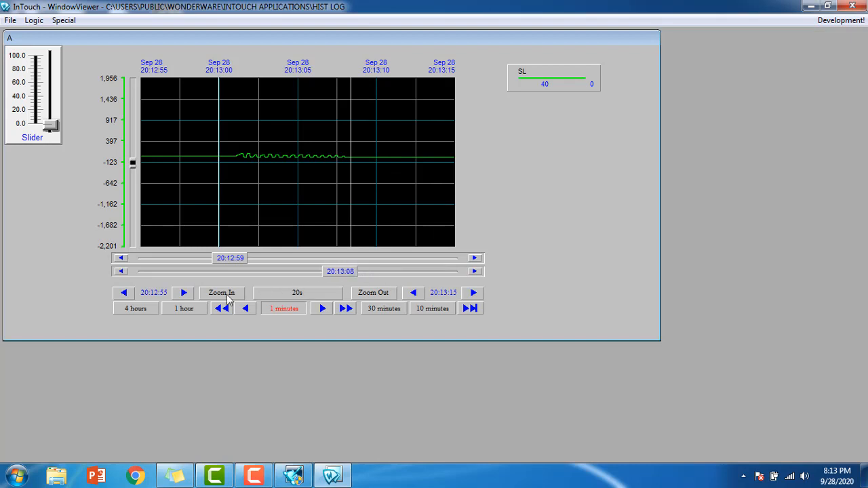
click(221, 293)
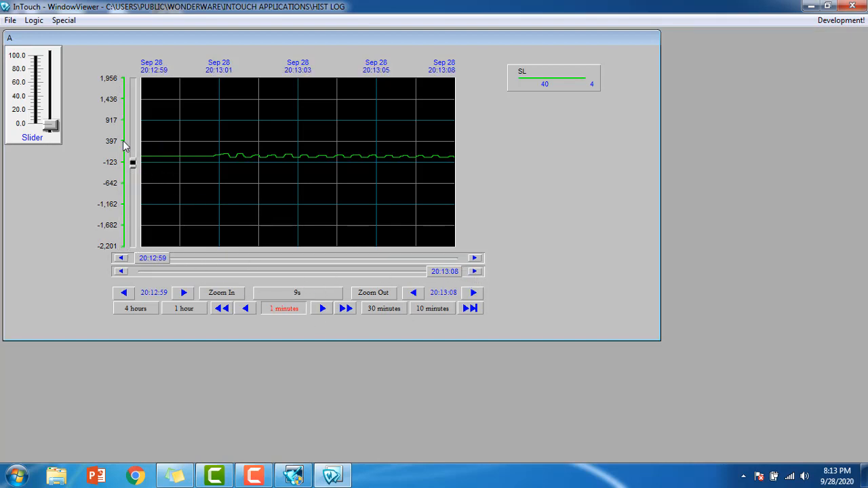
mouse_move(130, 163)
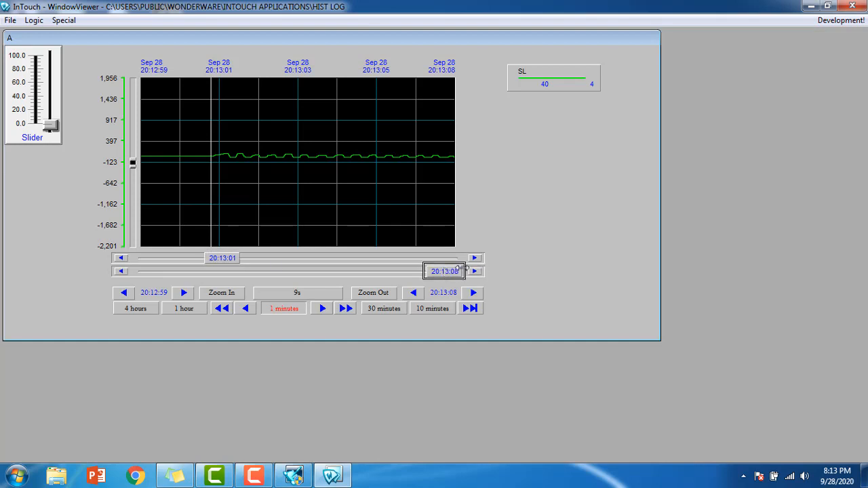
click(222, 292)
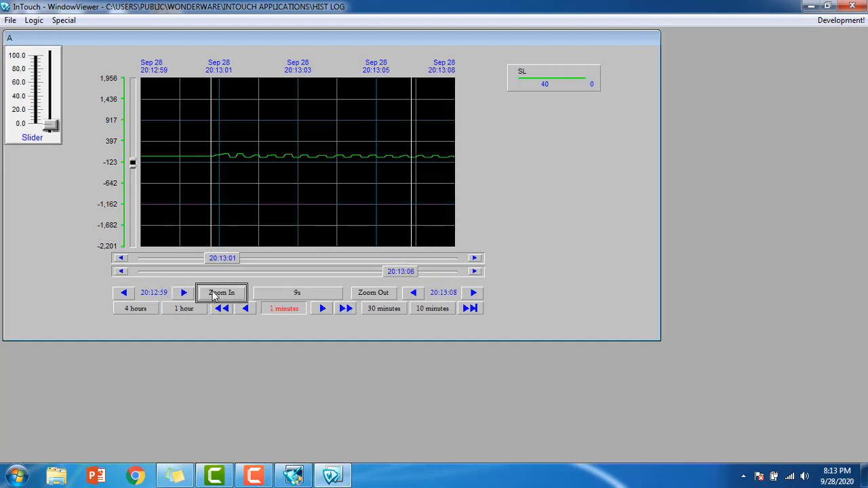
click(221, 293)
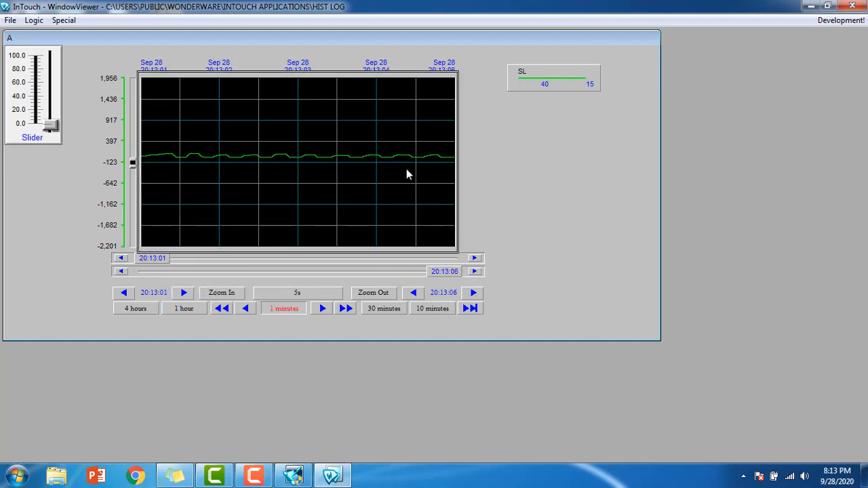
mouse_move(259, 192)
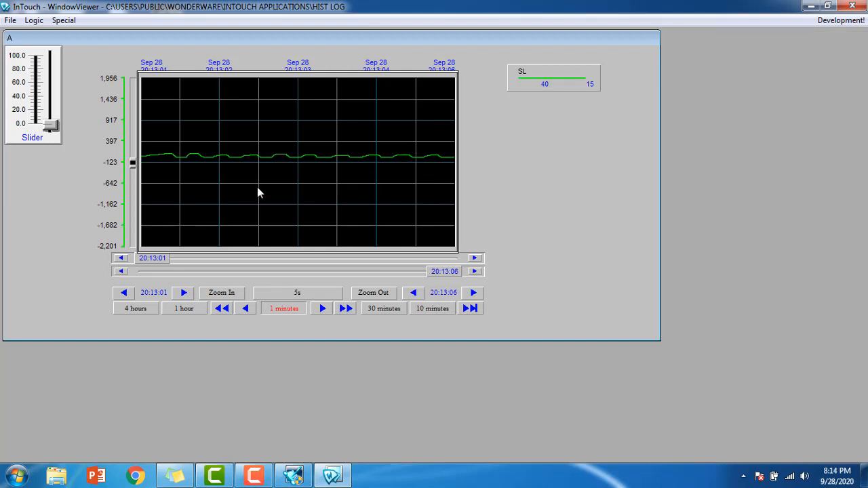